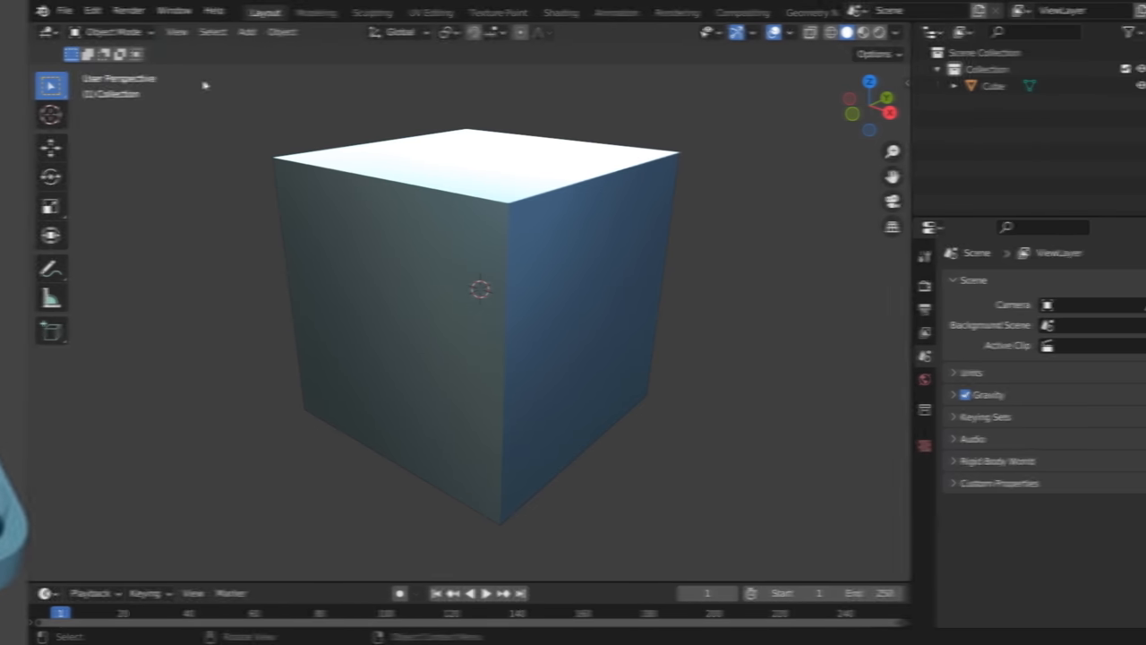
Cut the cube down to two perpendicular planes, bevel their shared edge with 12 segments, and round the corners
click(421, 269)
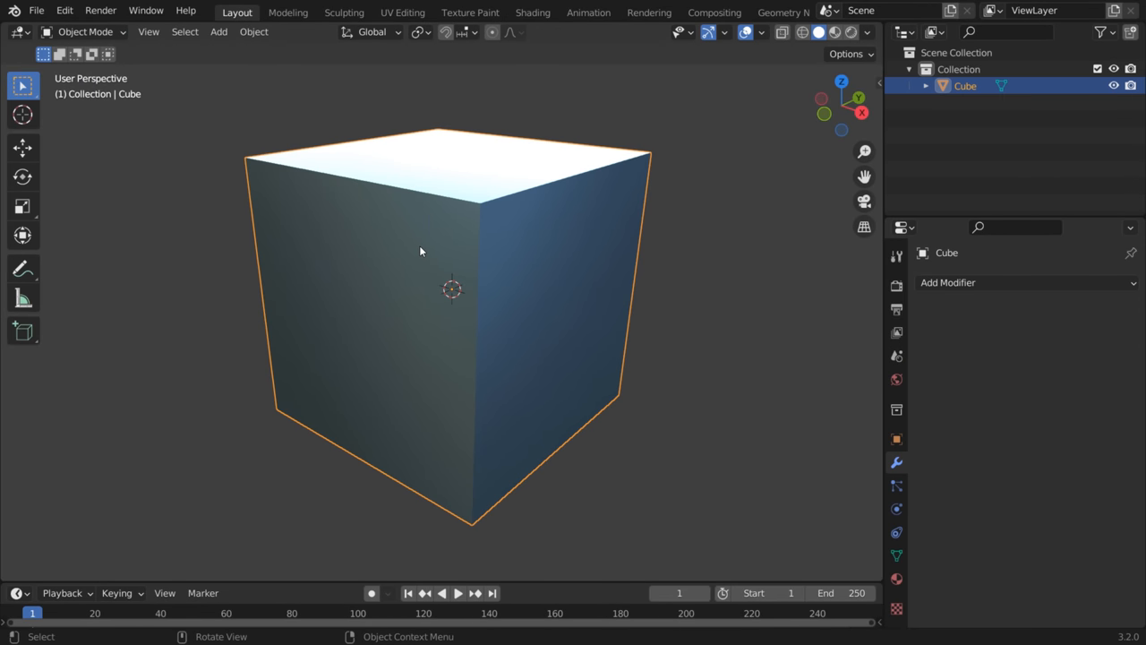
mouse_move(524, 221)
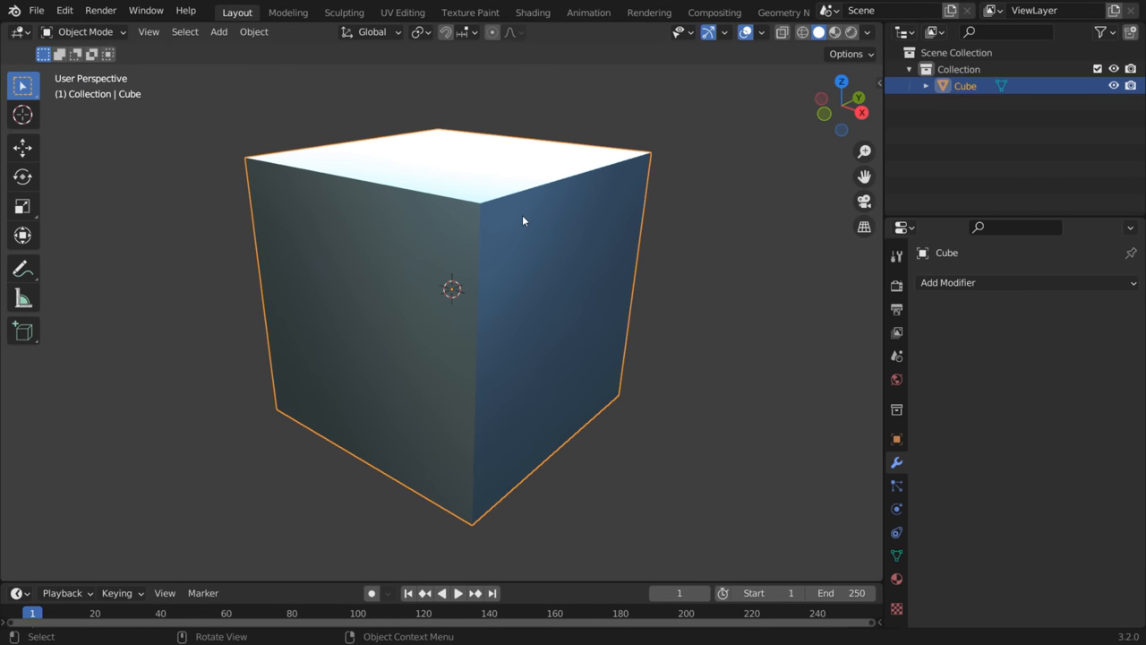
key(x)
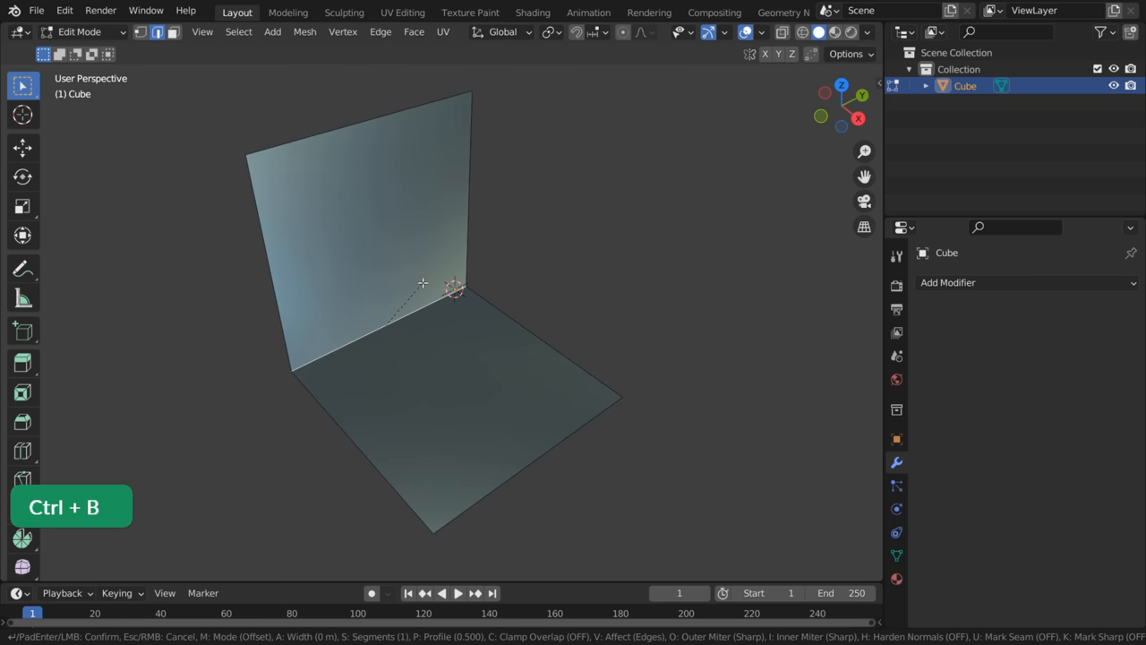
mouse_move(452, 224)
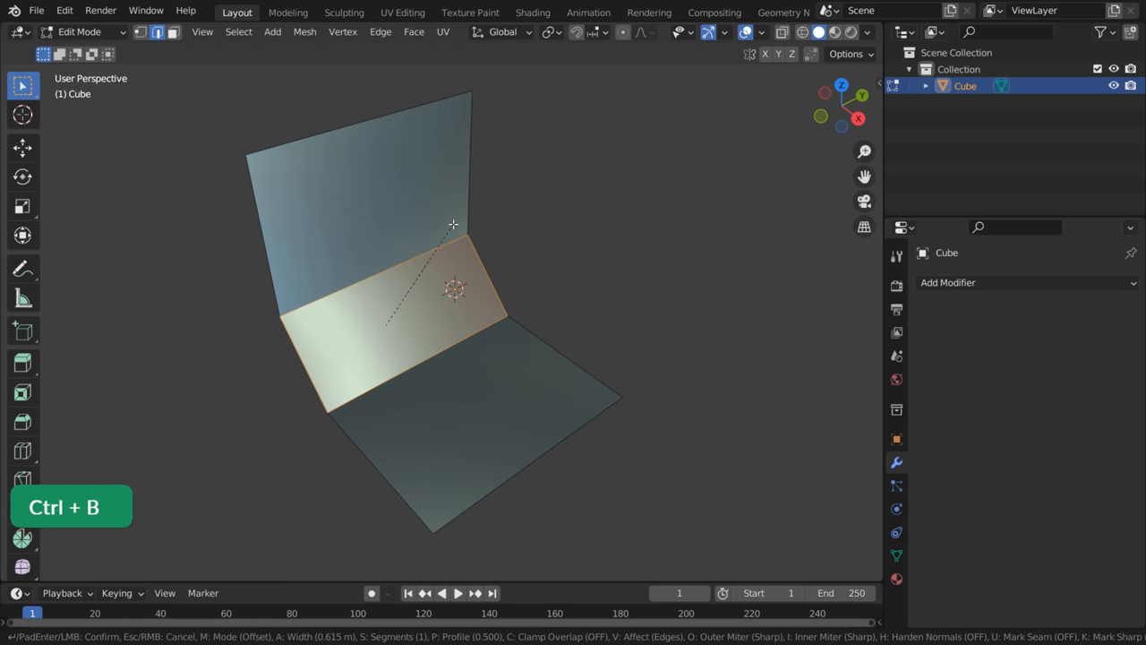
scroll(up, 3)
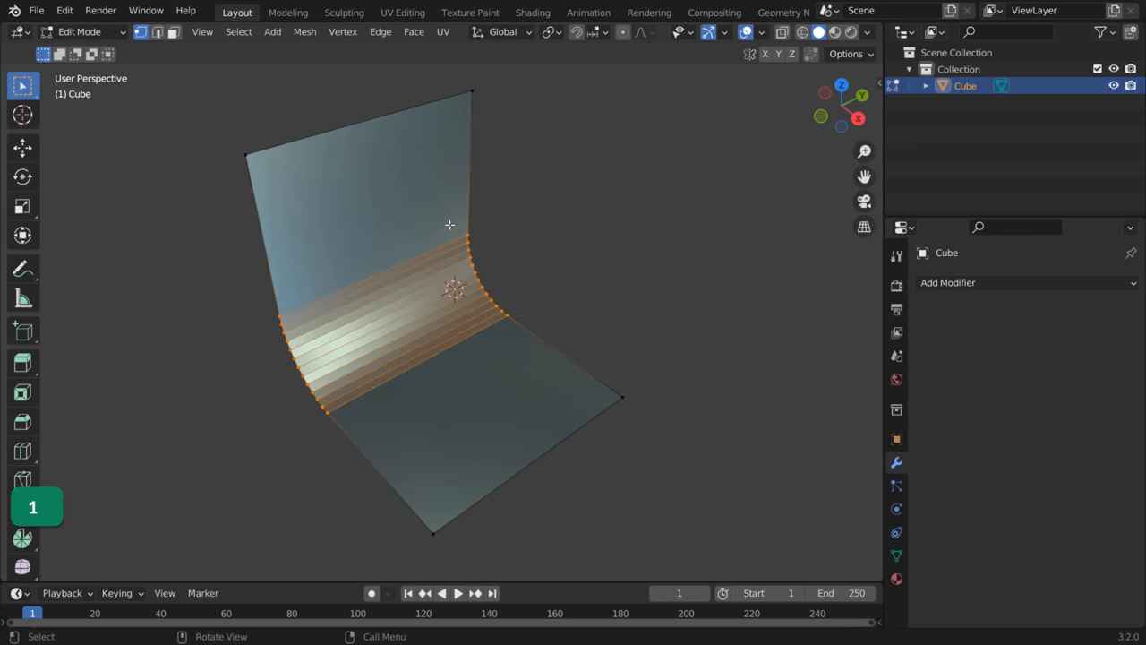
key(ctrl+shift+b)
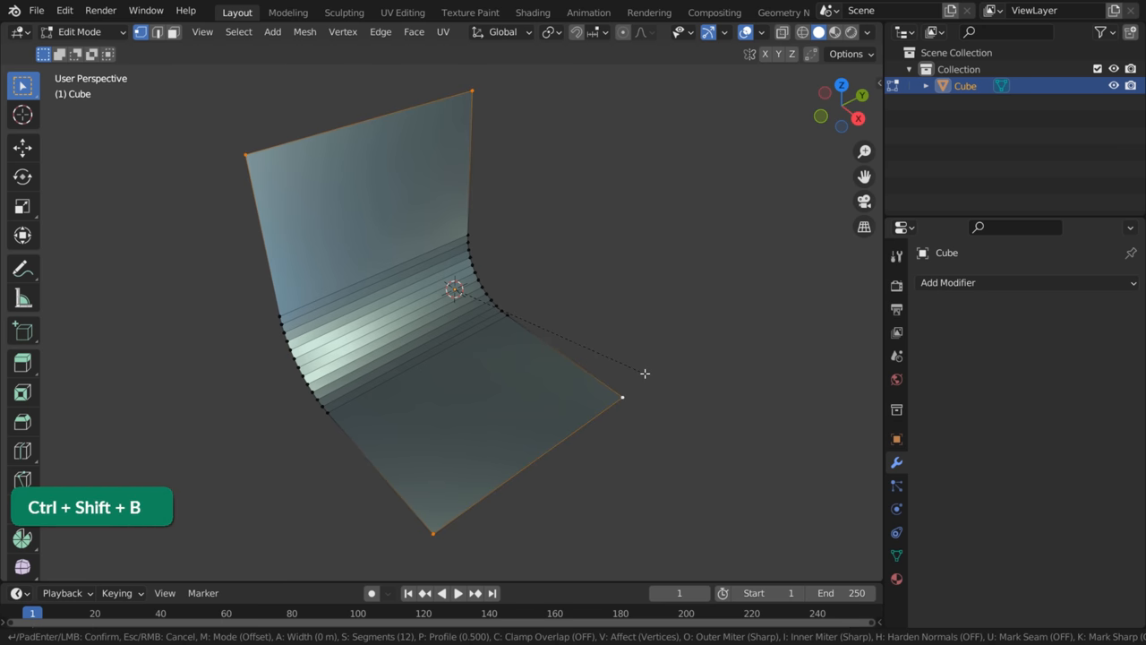
mouse_move(694, 414)
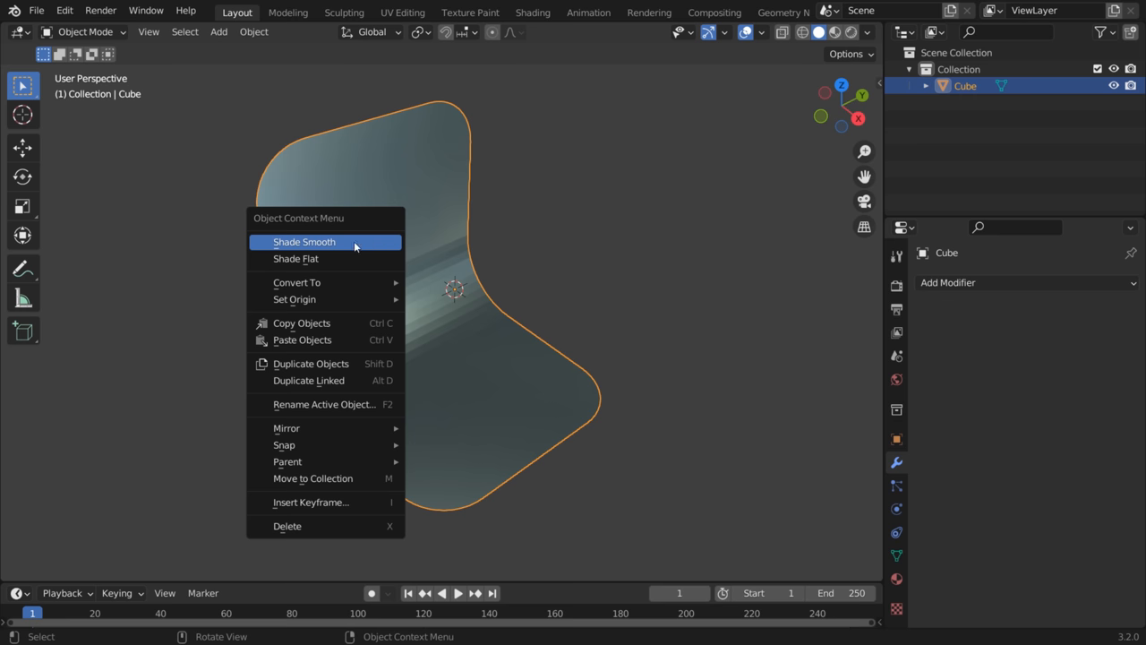
Apply Shade Smooth to the bent sheet and add a Solidify modifier
click(304, 242)
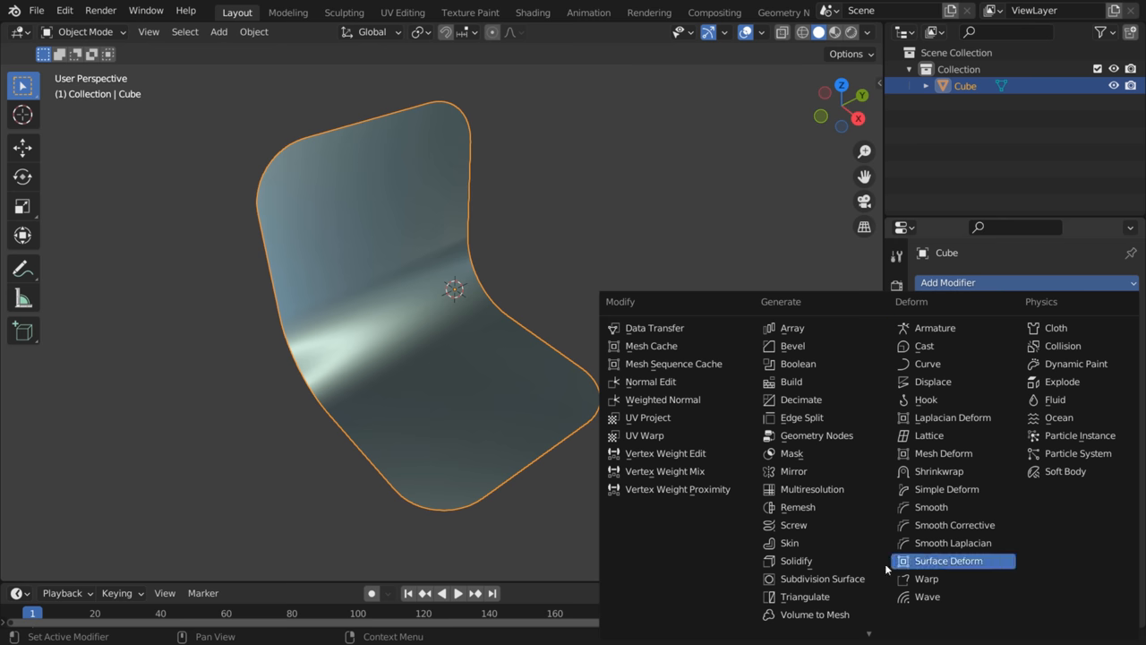
click(795, 560)
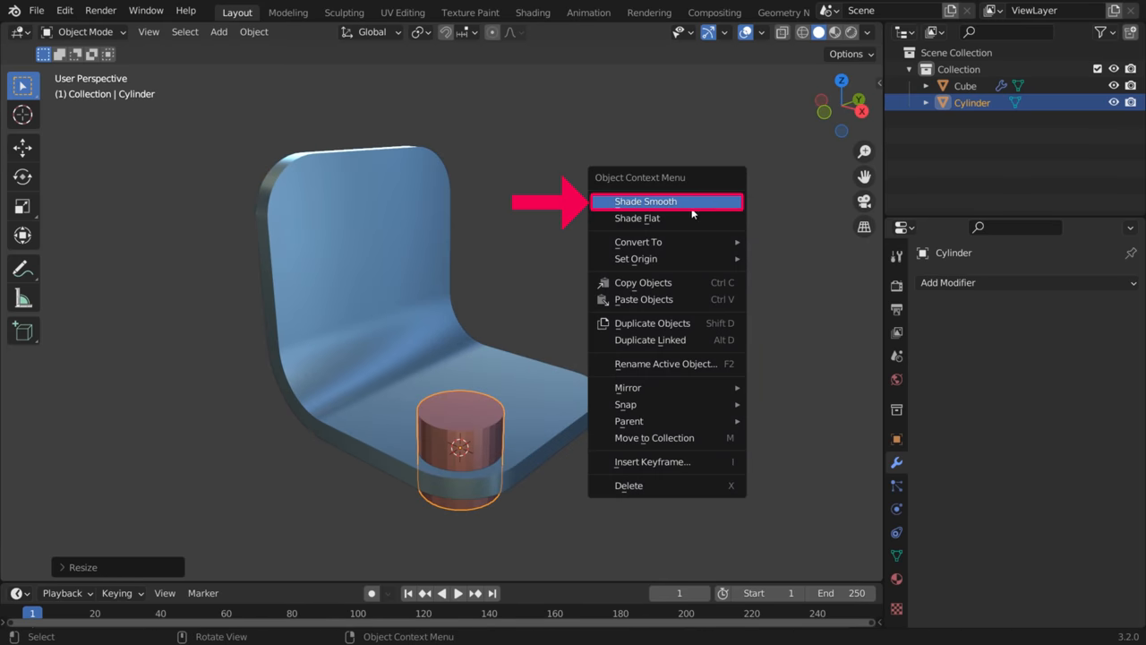
Shade the cylinder smooth and join its four corner copies into one cutter
click(646, 201)
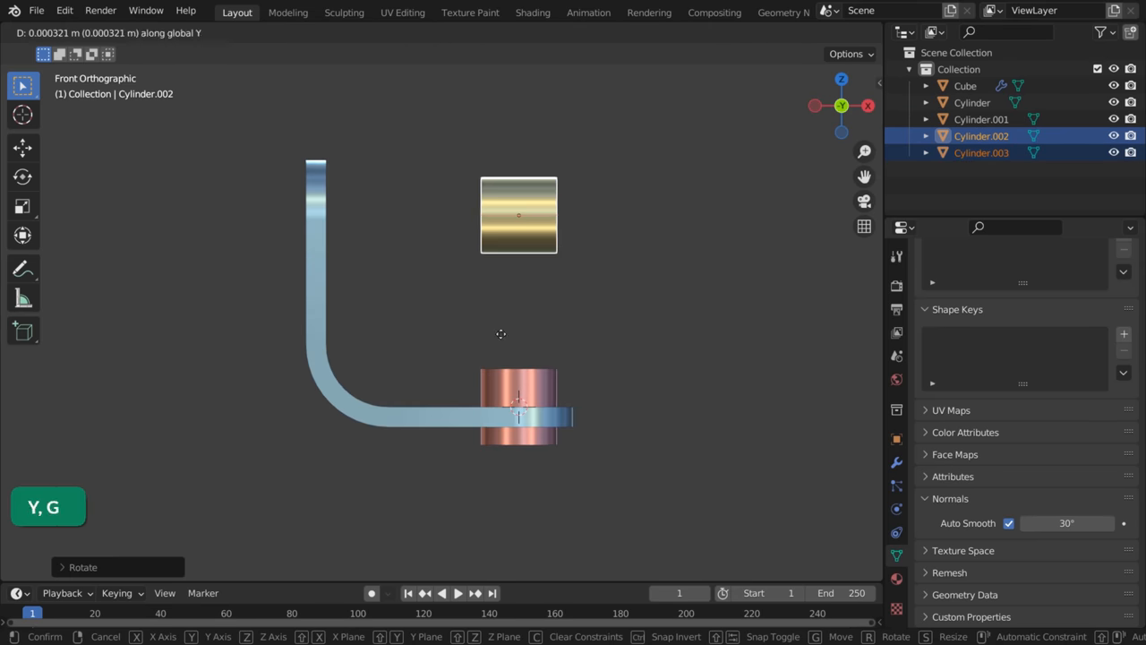
key(ctrl+j)
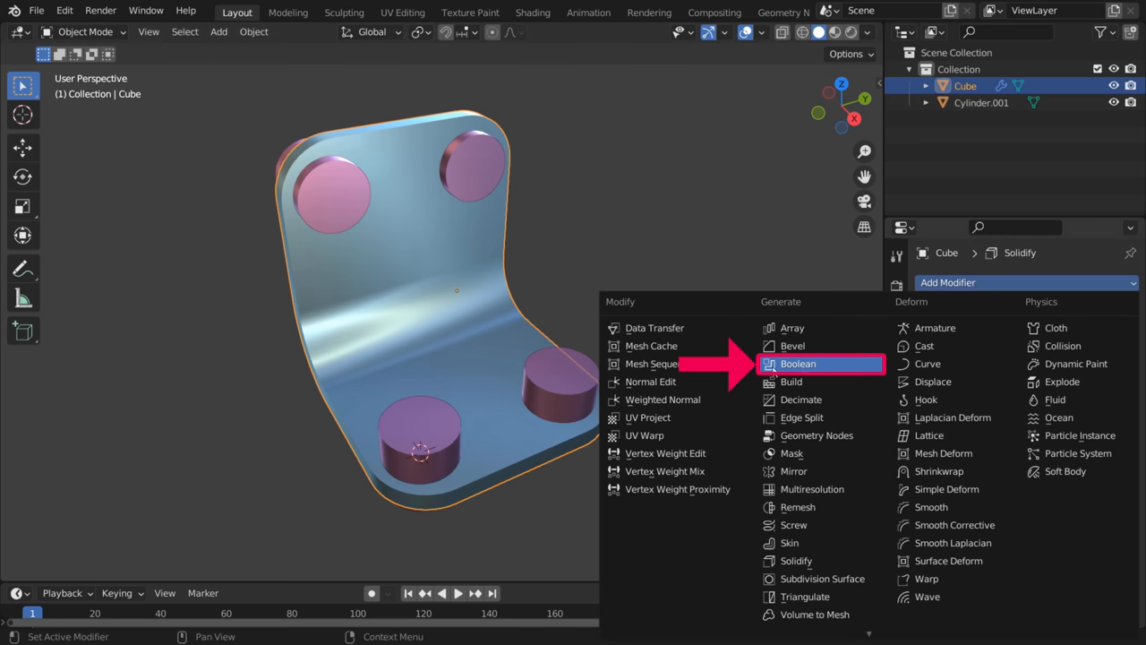
Add a Difference Boolean using Cylinder.001, display the cutter as Wire, and disable its rendering
click(796, 364)
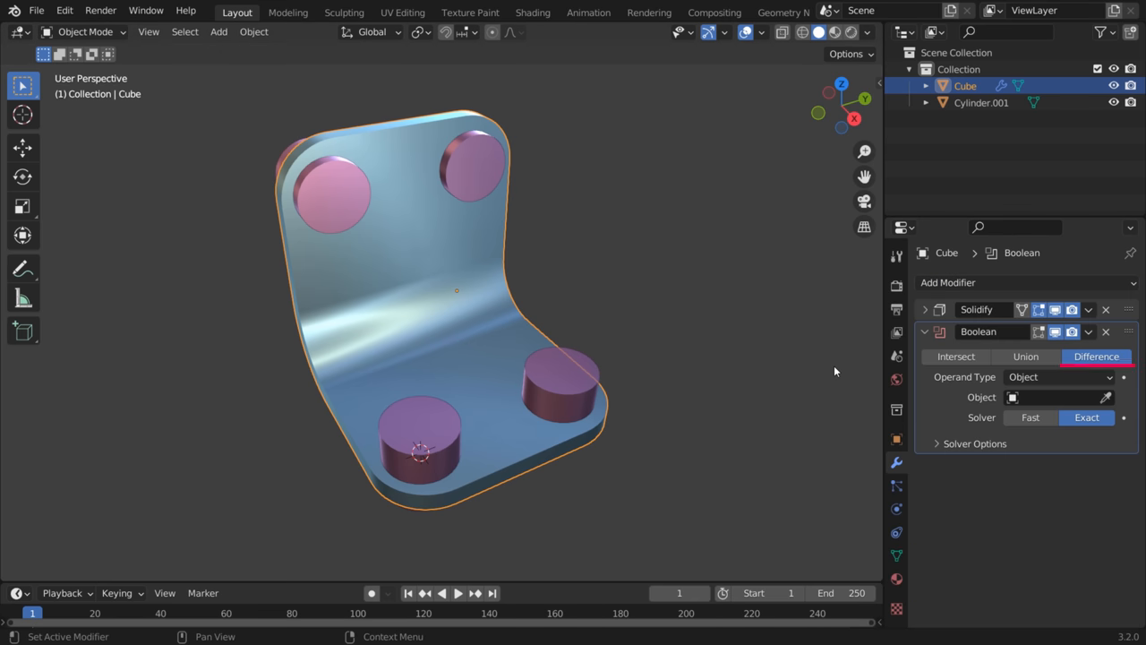
click(1057, 396)
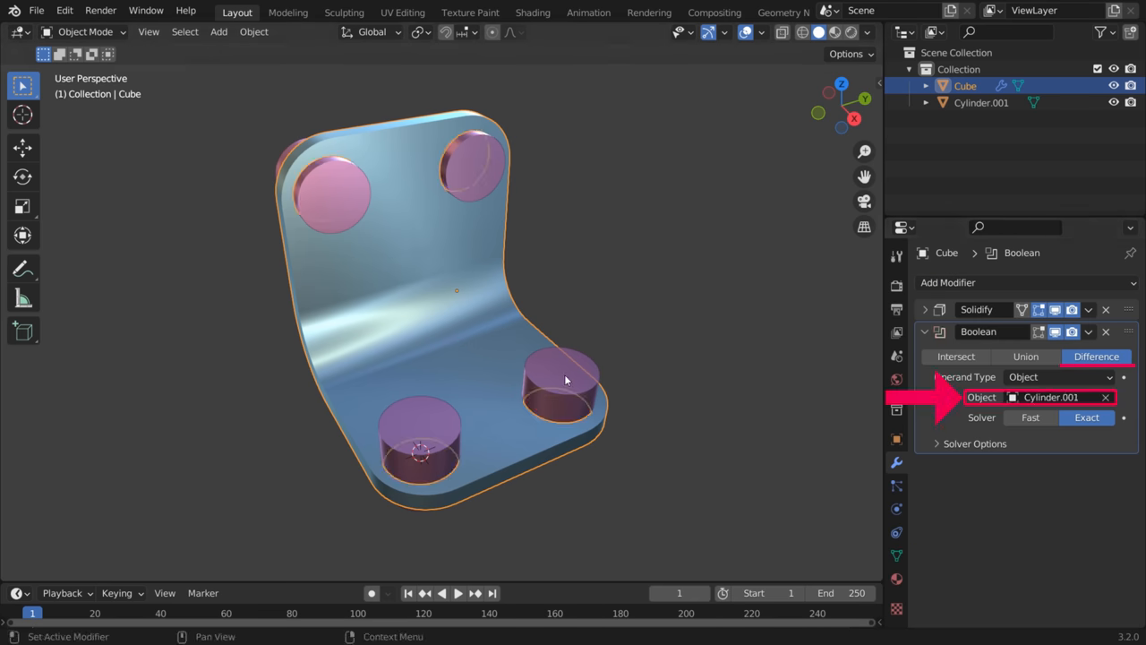
click(981, 102)
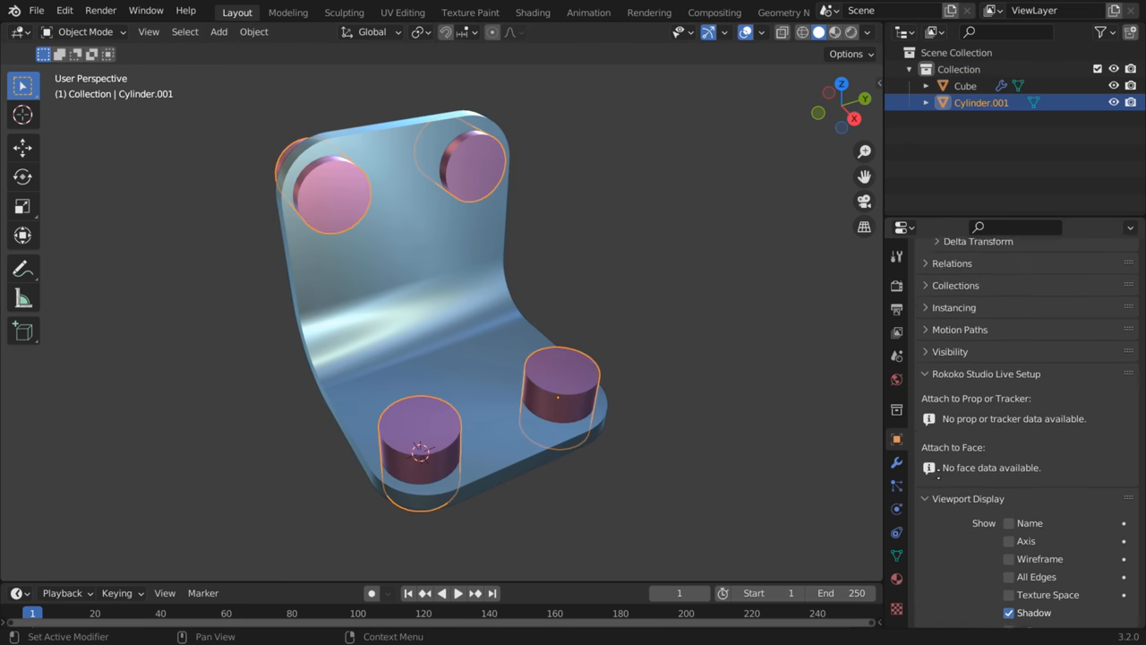
click(1059, 546)
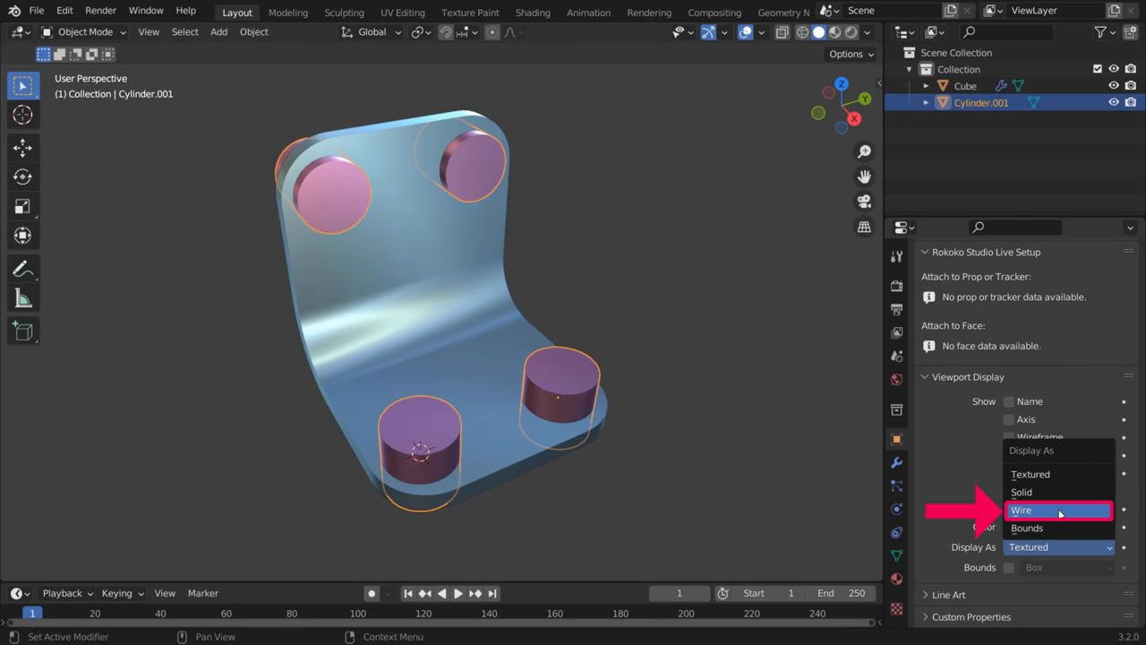
click(1021, 509)
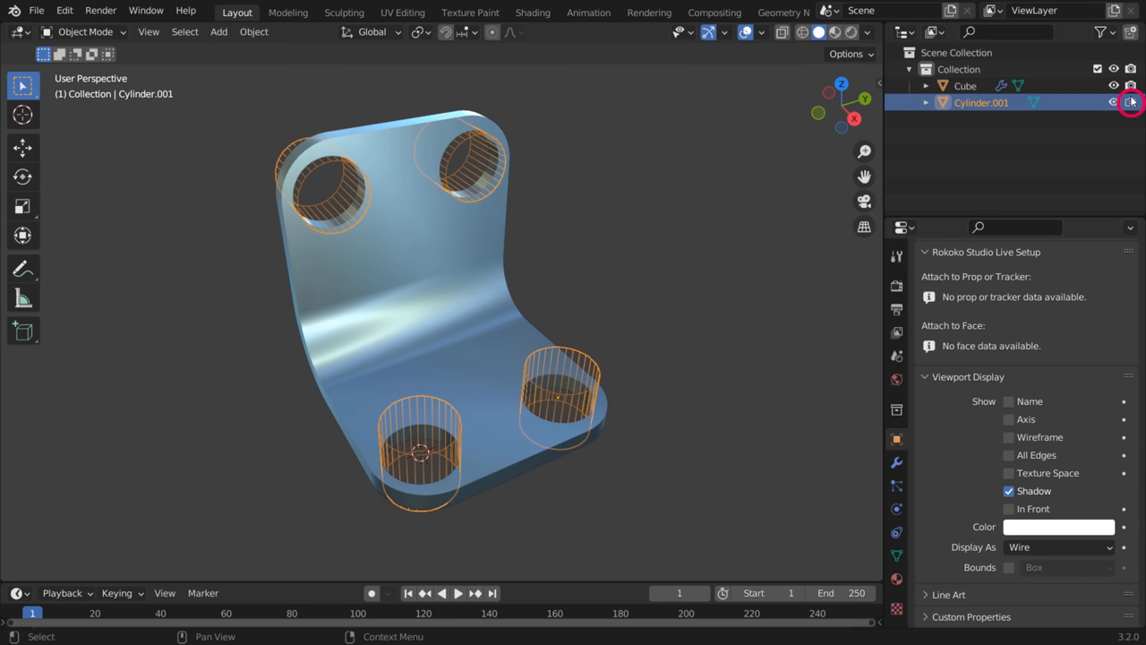
click(966, 85)
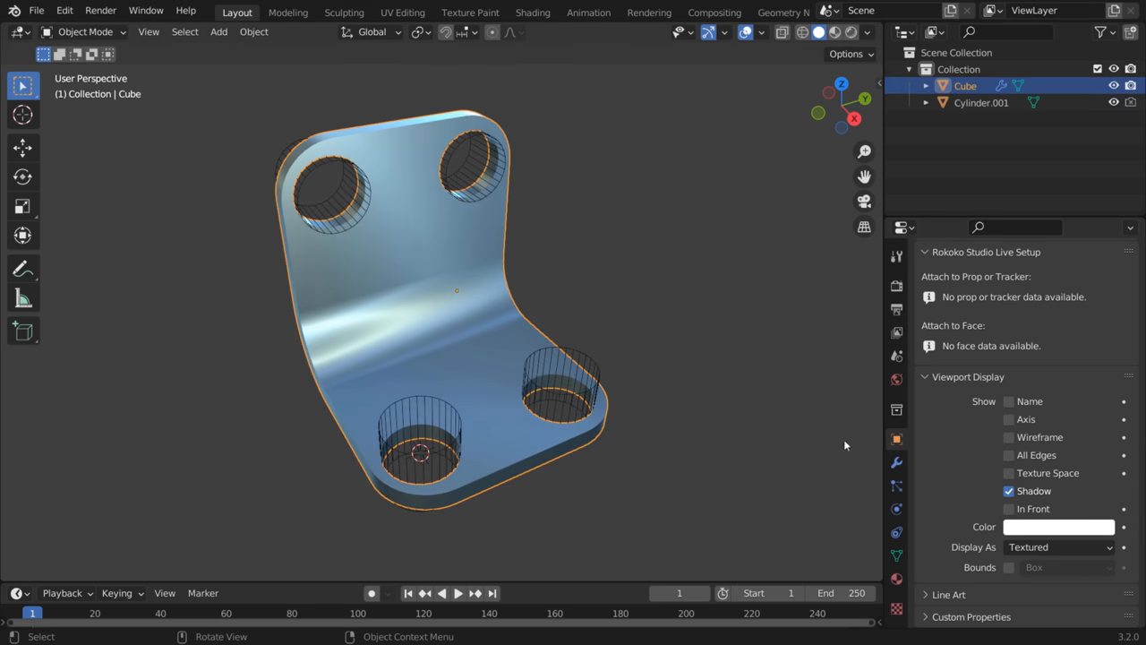
click(1026, 282)
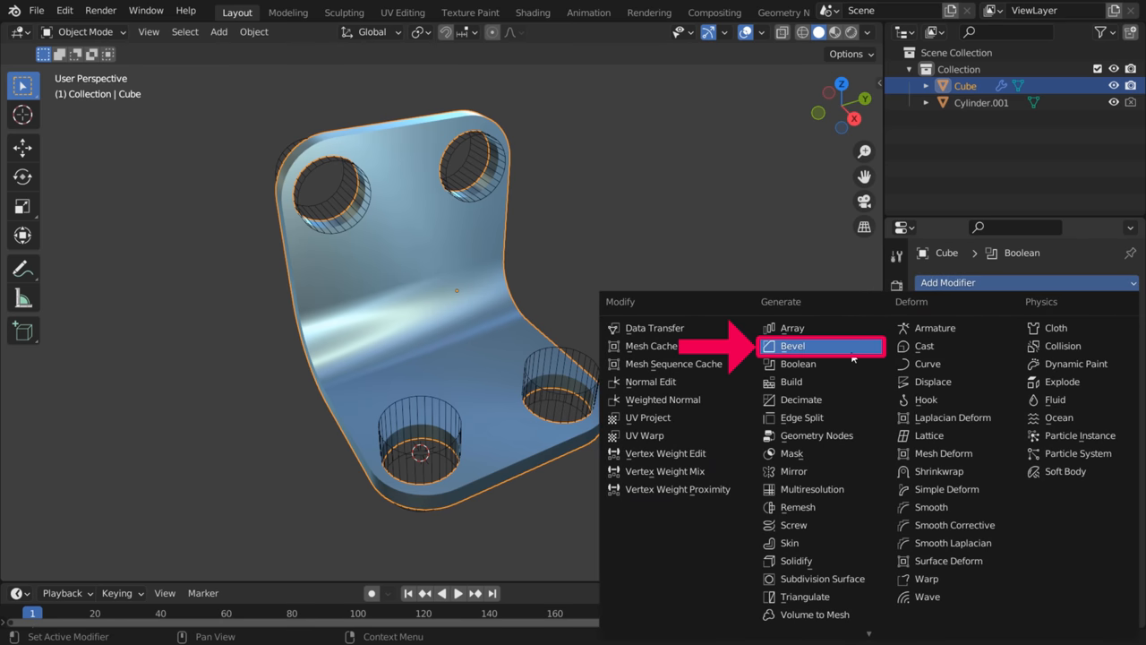
Add a Bevel modifier to the sheet, then start a new scene with the default cube
click(791, 346)
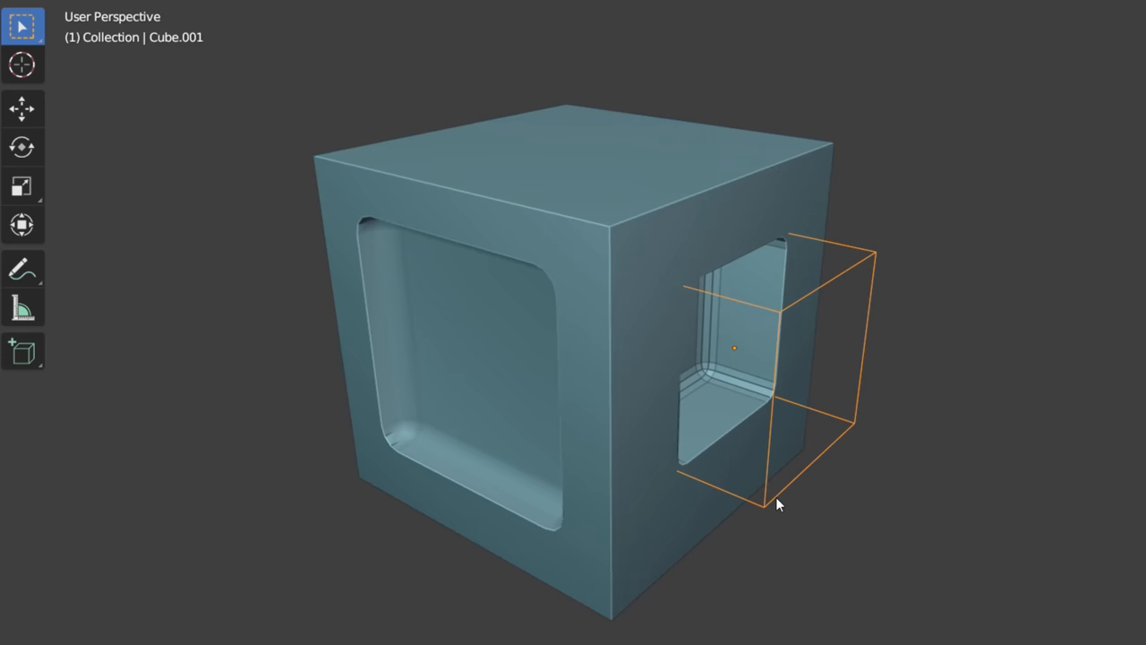
key(s)
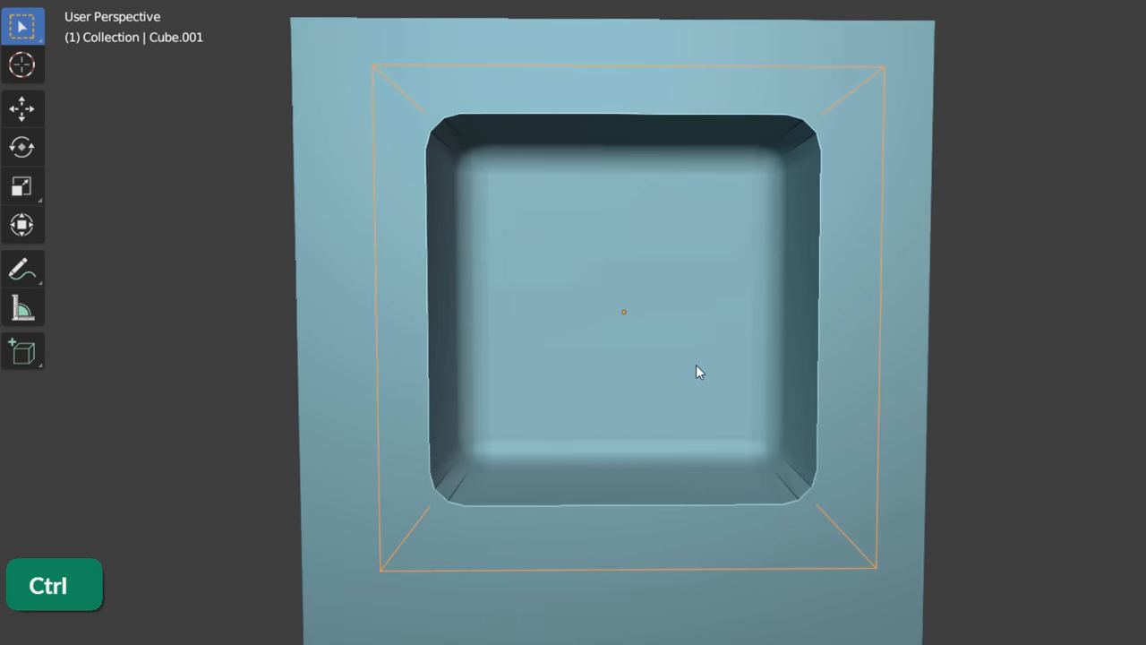
click(64, 10)
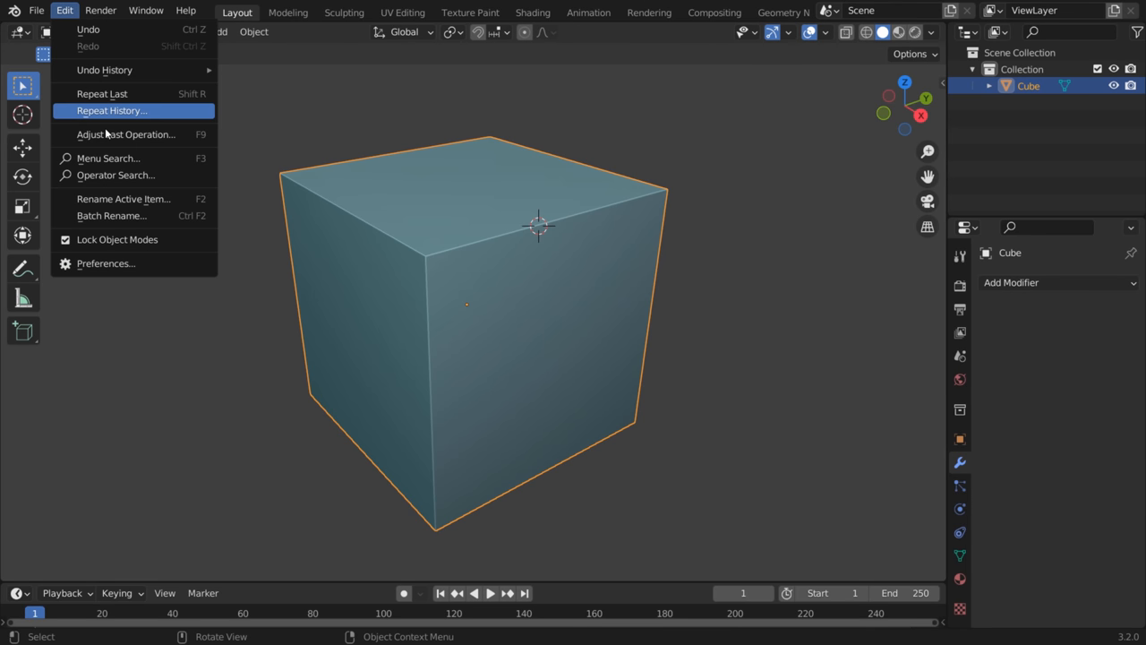
Add a second cube and scale it into a small cutter near the top-left front
click(106, 264)
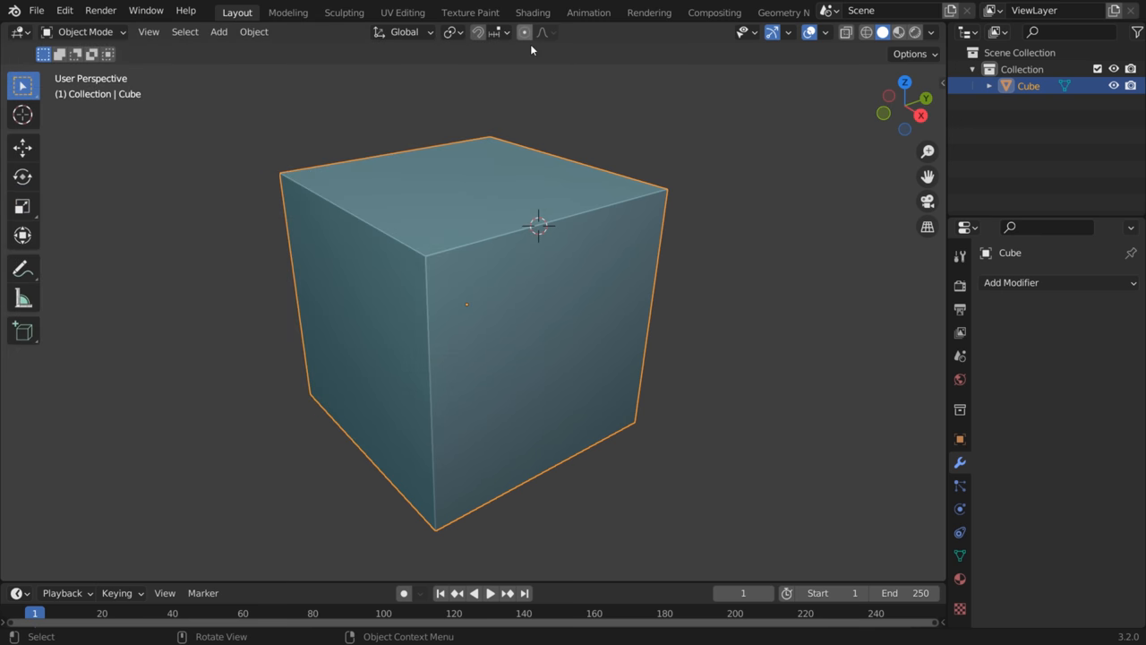
key(shift+a)
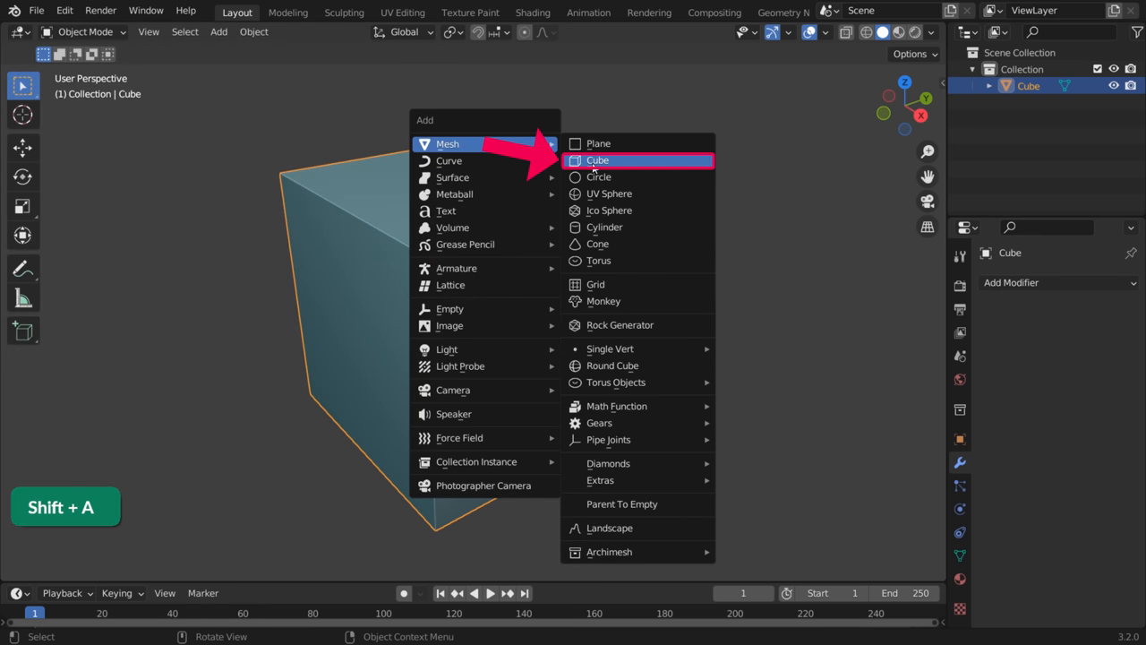
click(597, 160)
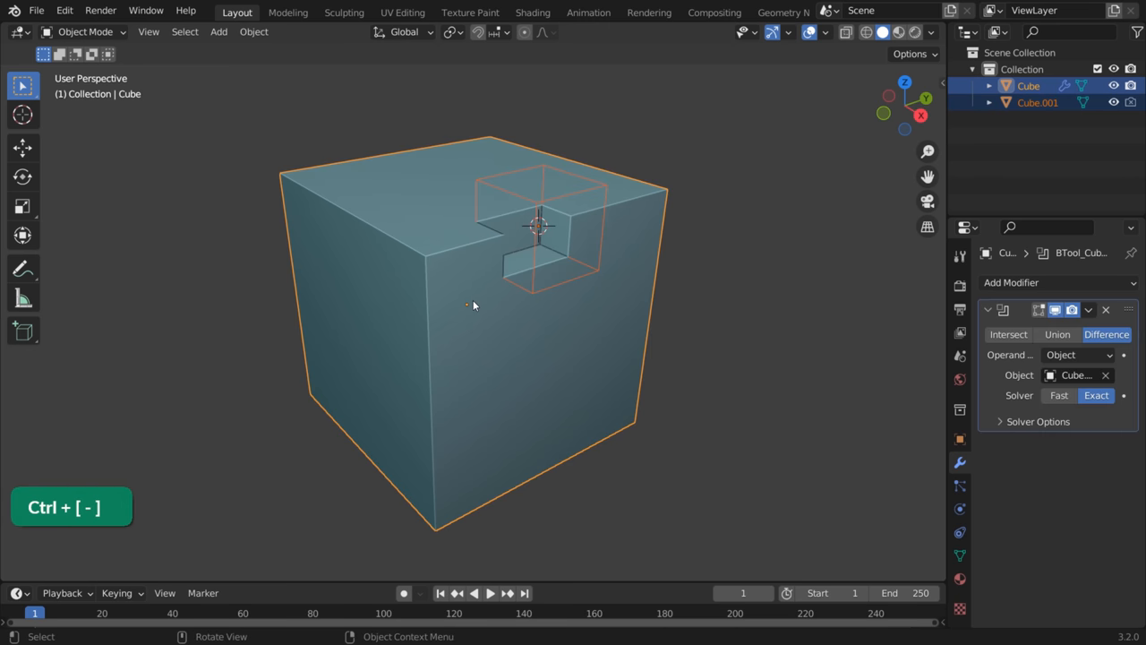
key(g)
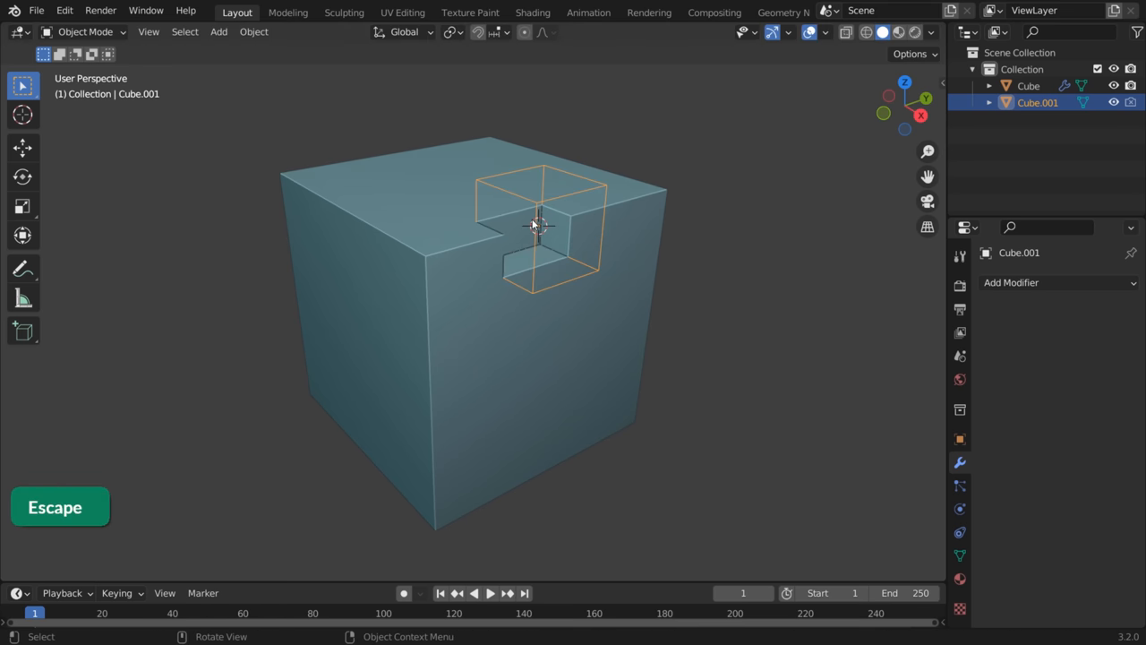
key(r)
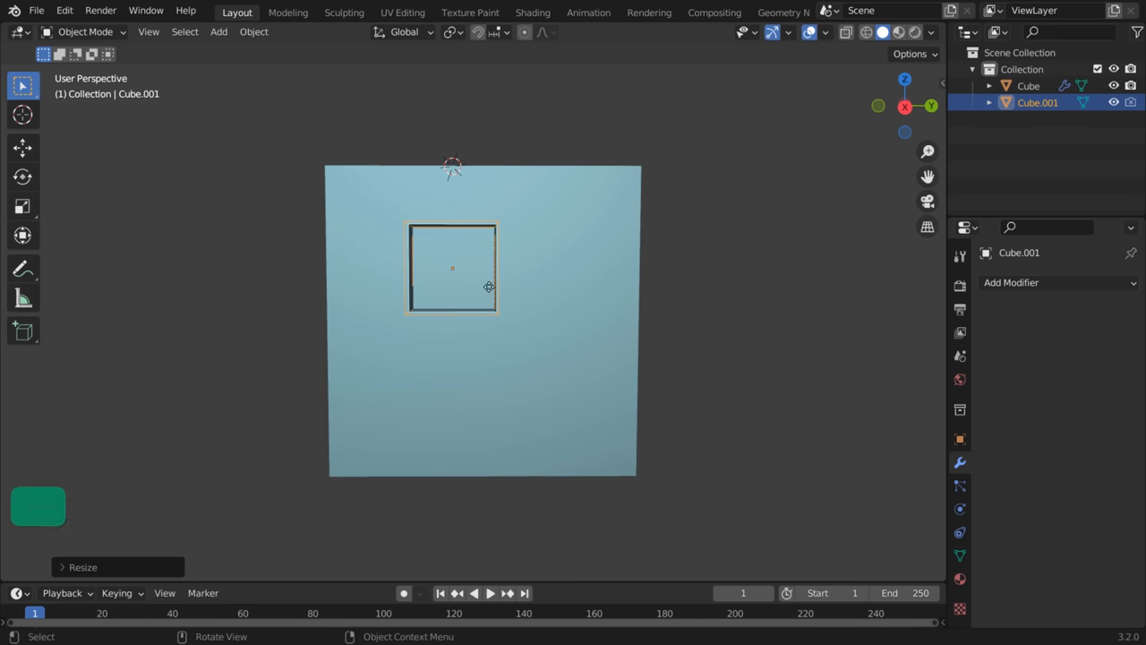
key(Tab)
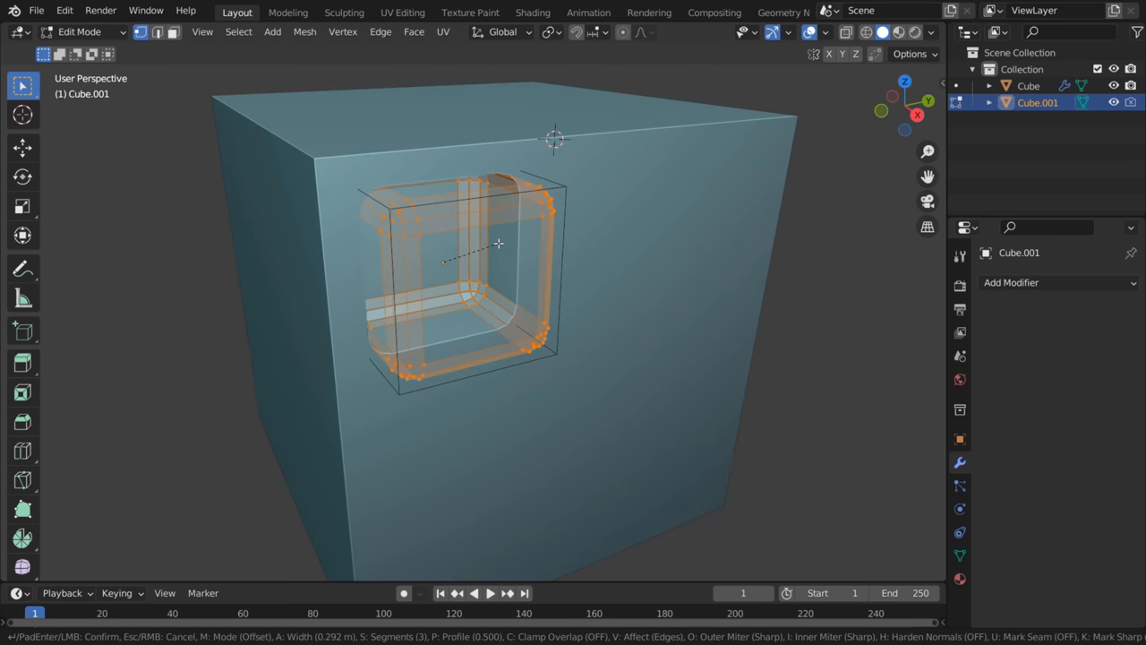
Bevel the cutter's edges and duplicate it along X and Z into a 3x3 grid
click(499, 243)
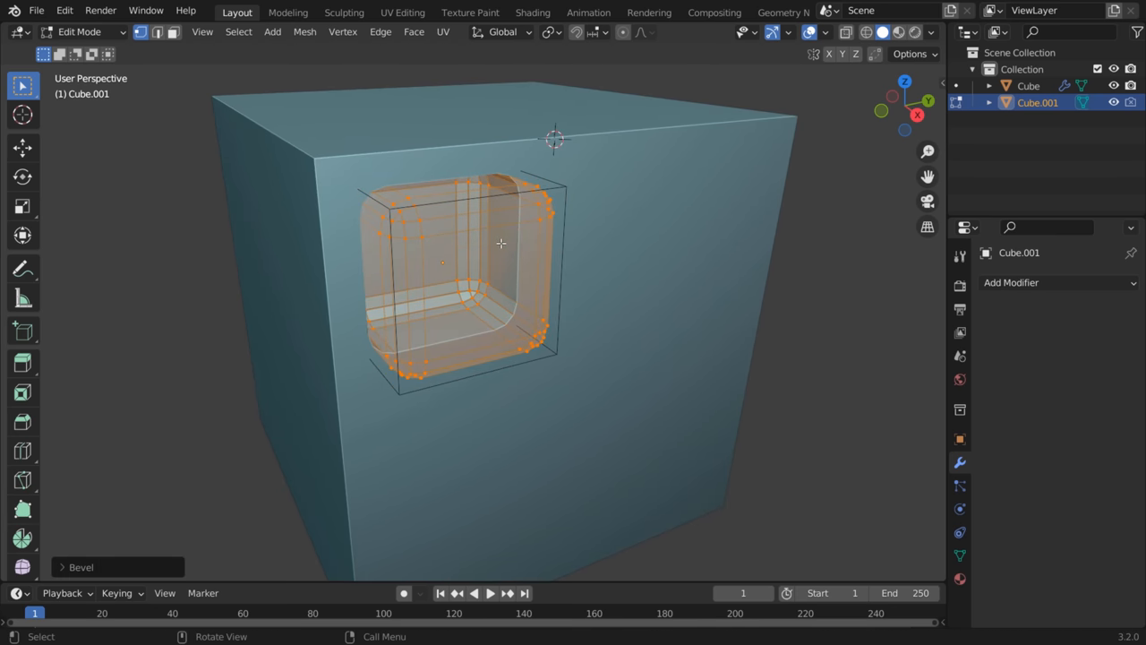
key(Shift+D)
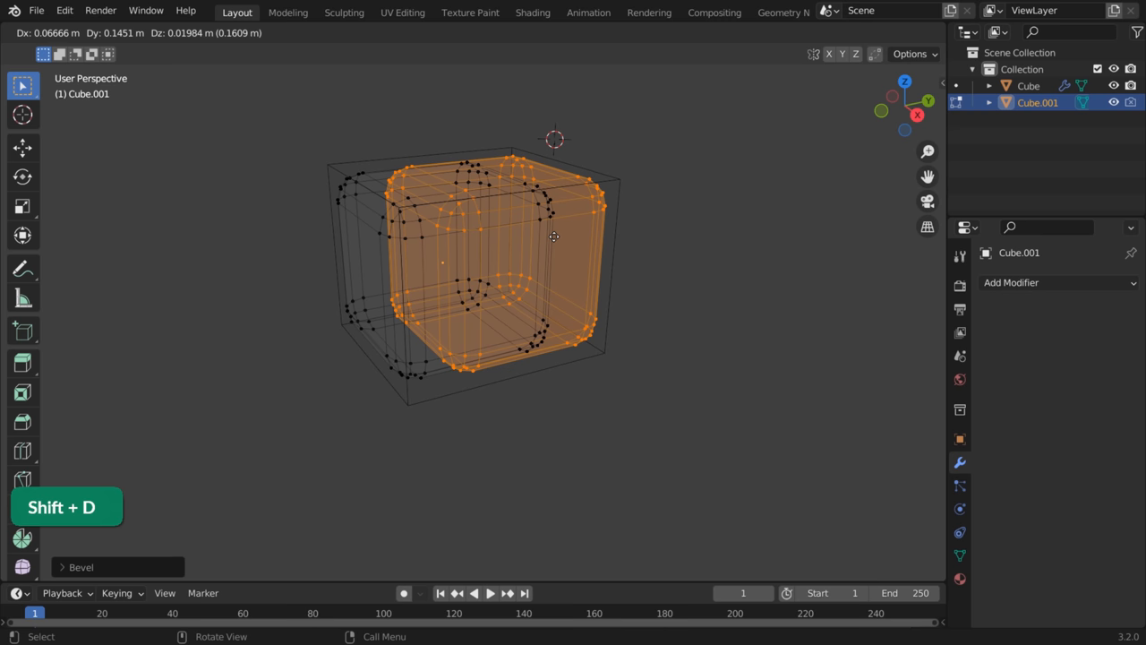
key(y)
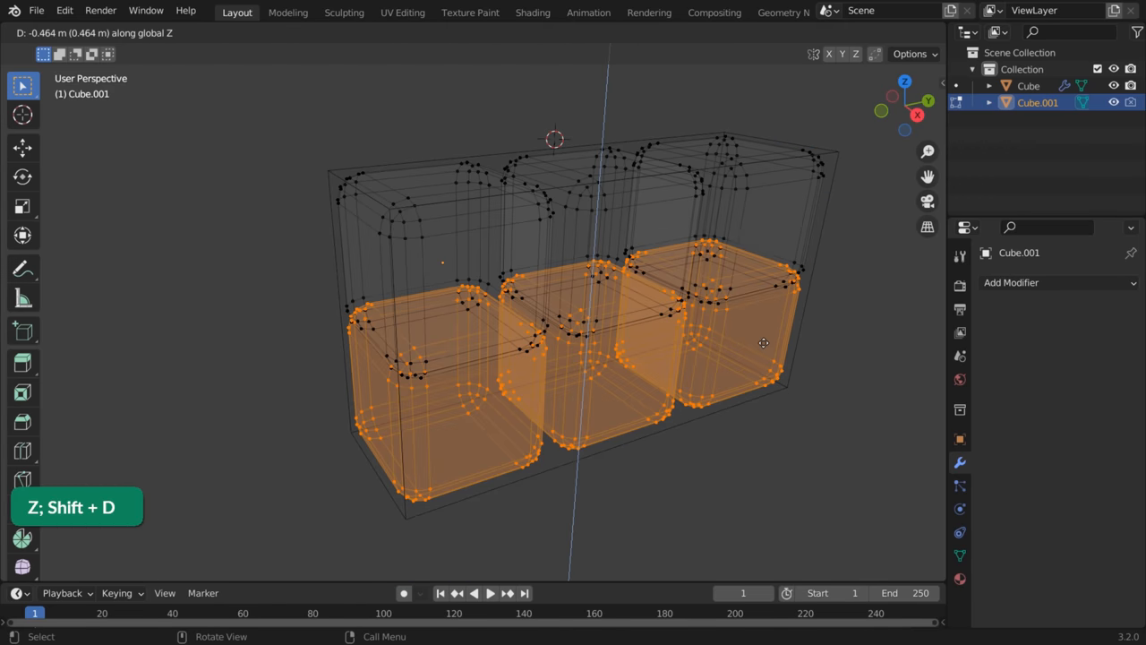
mouse_move(772, 418)
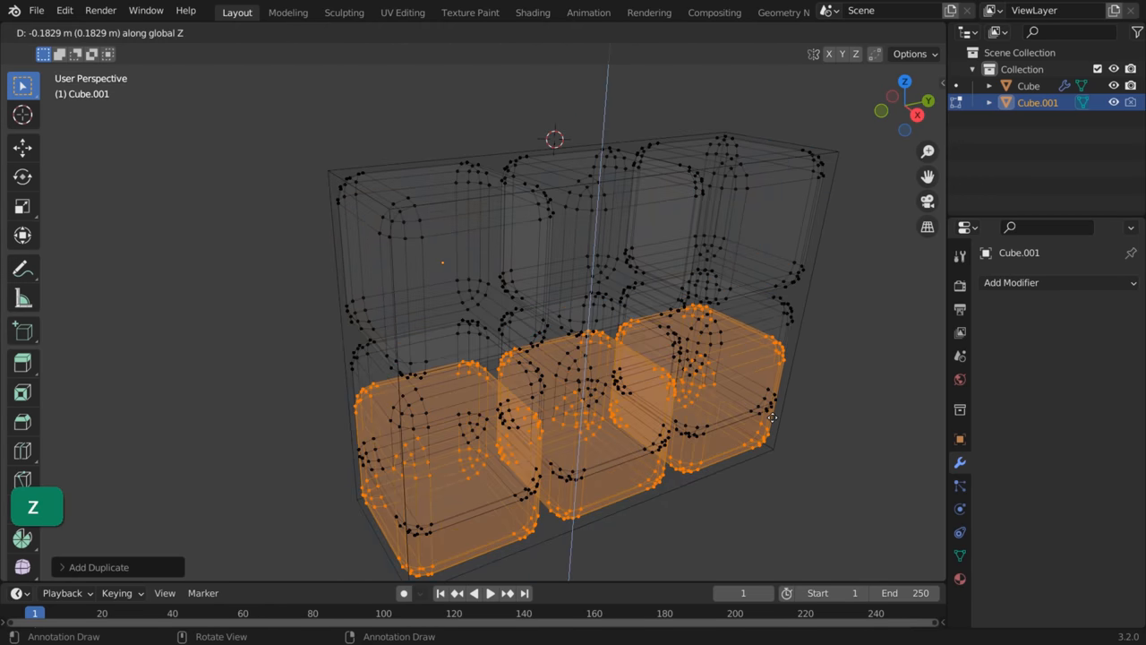
key(Tab)
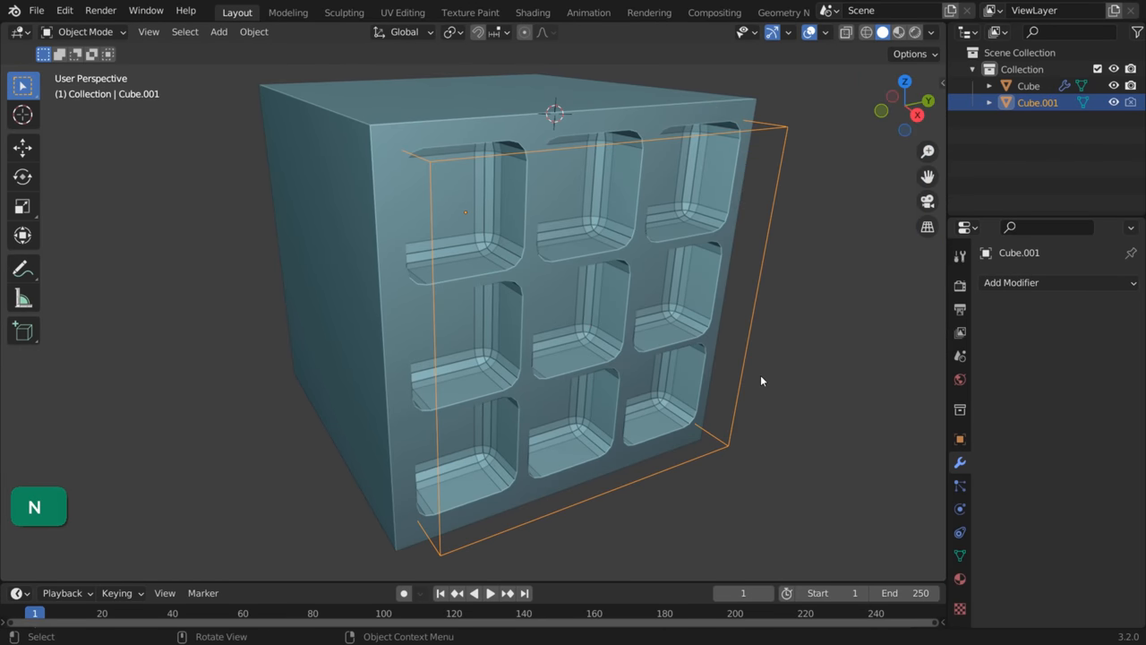
mouse_move(425, 276)
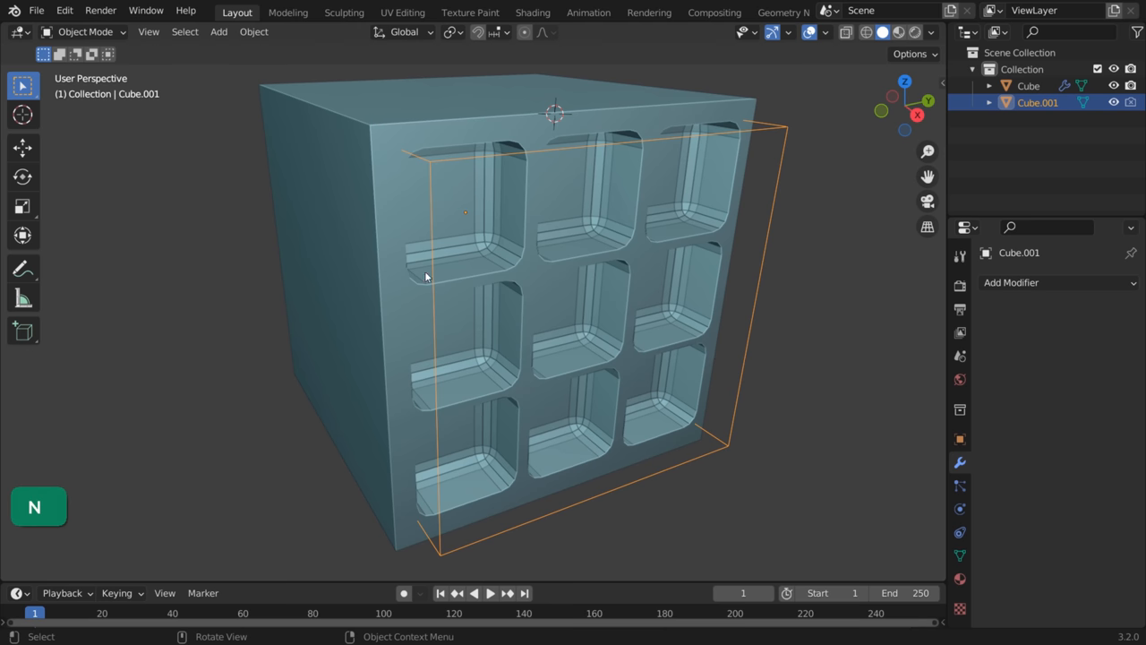
Turn on Auto Smooth for the nine-pocket cube from Quick Favorites
key(q)
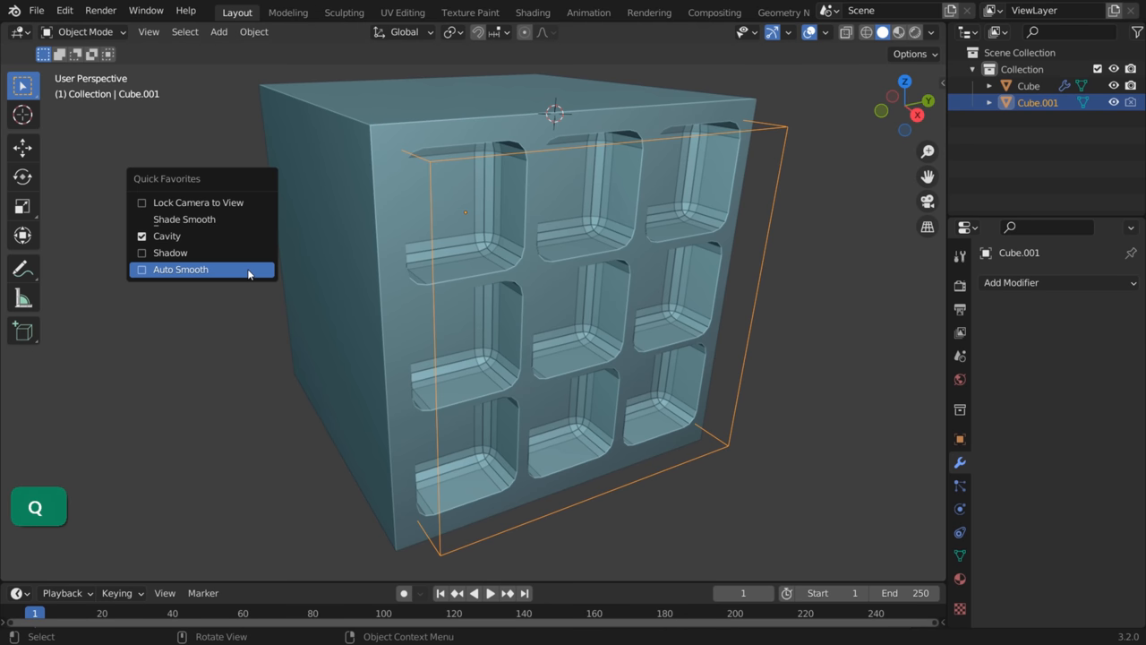
click(180, 269)
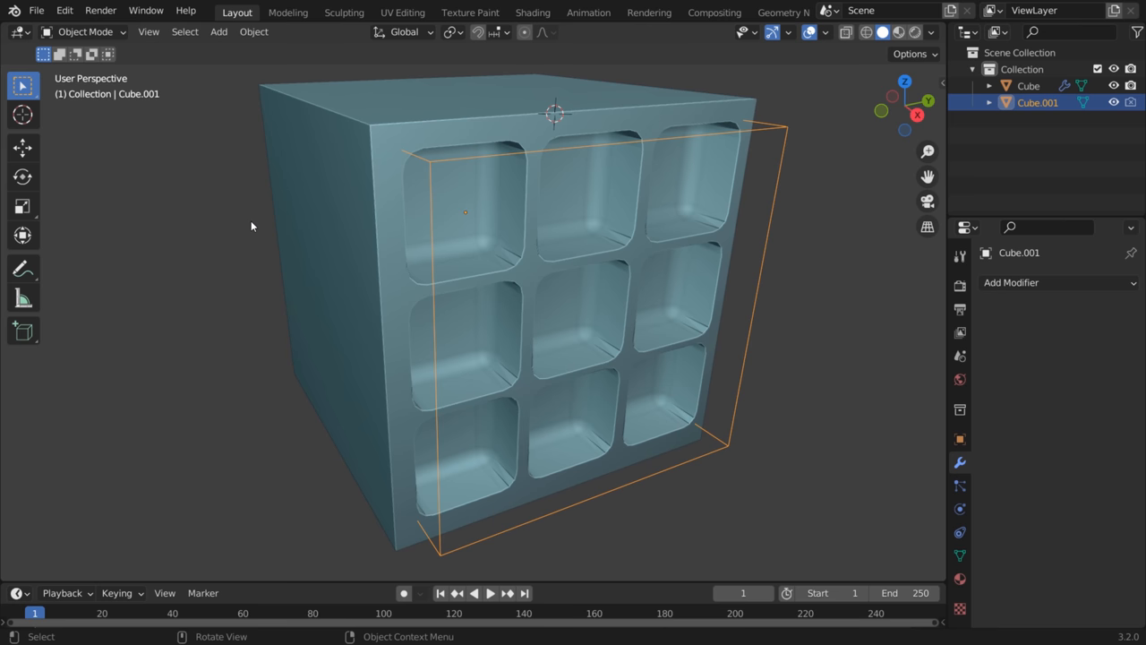
key(q)
text(modifier)
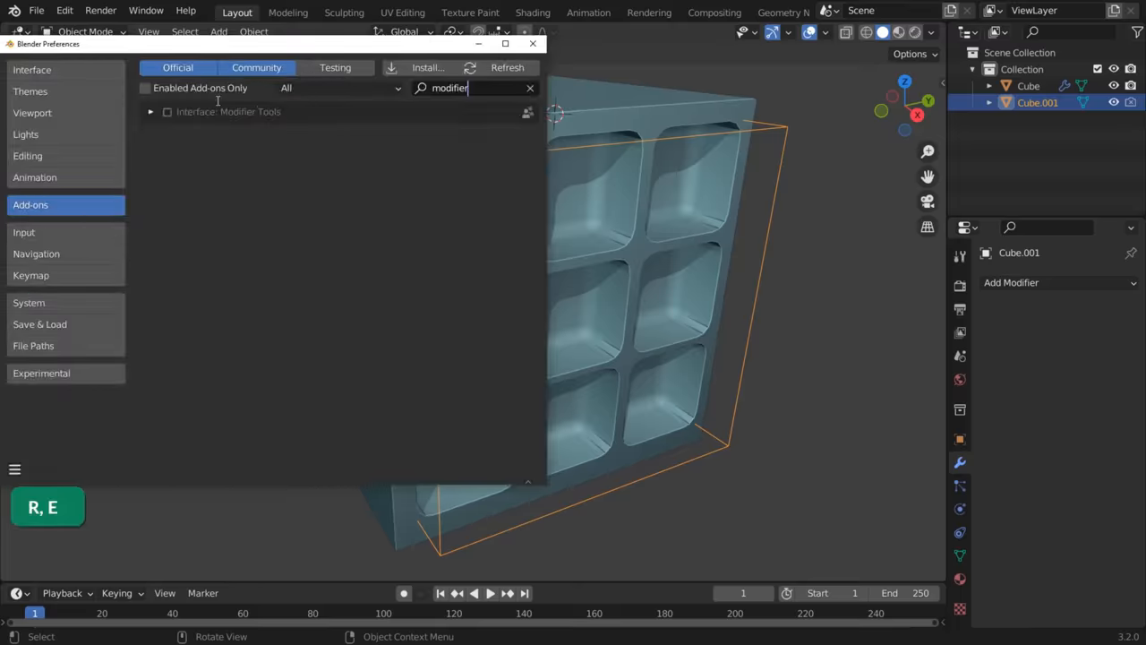
Enable the Modifier Tools add-on, apply all modifiers, and load the sliced-cube example
click(167, 111)
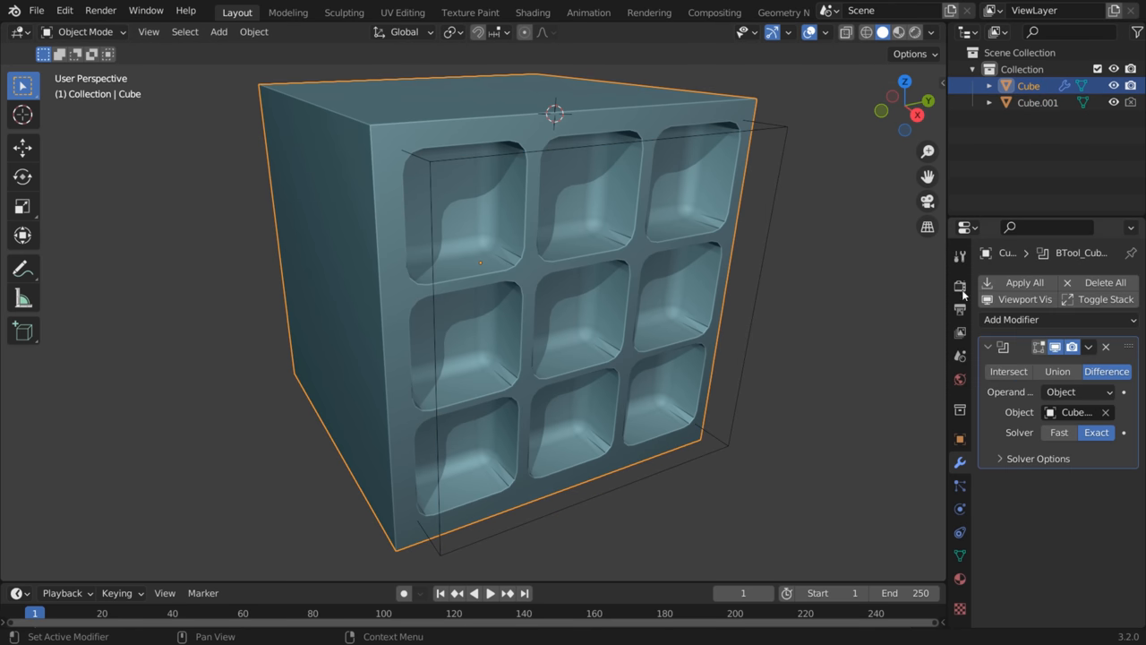
key(q)
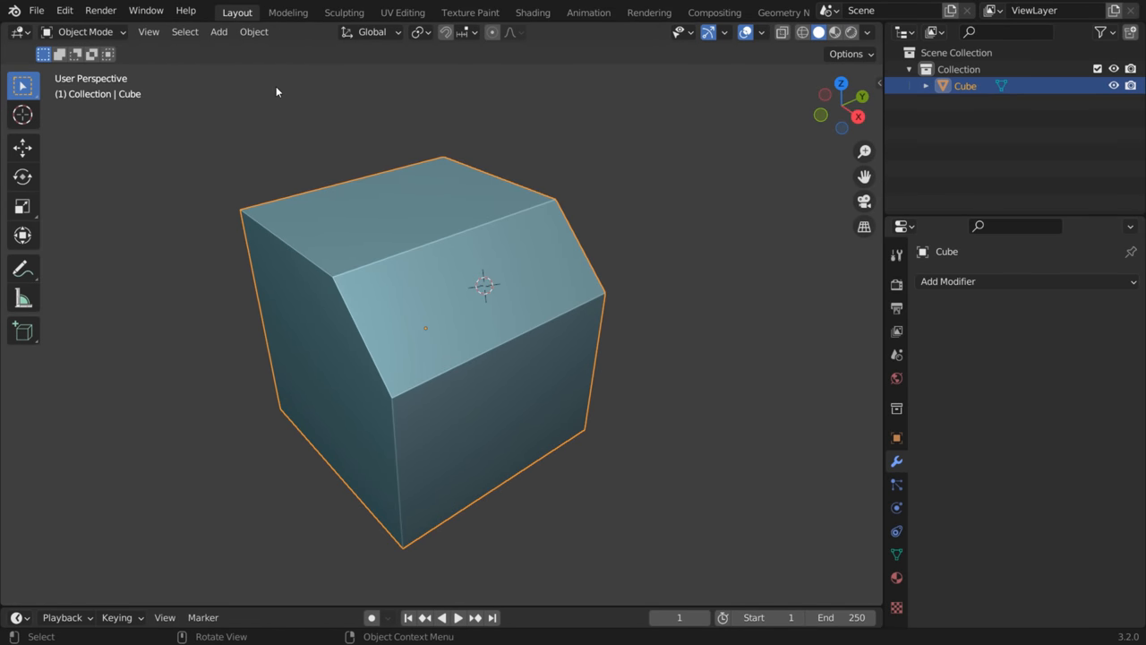
Add a larger cube and make it a Bool Tool difference cutter hollowing the slanted cube
click(218, 31)
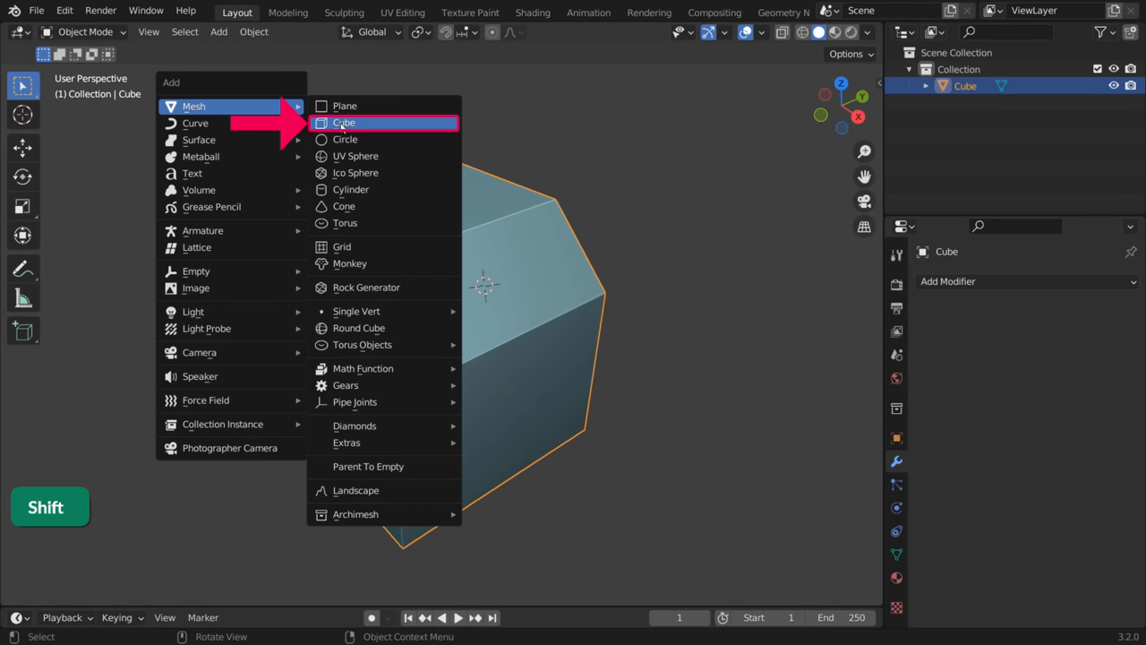
click(344, 123)
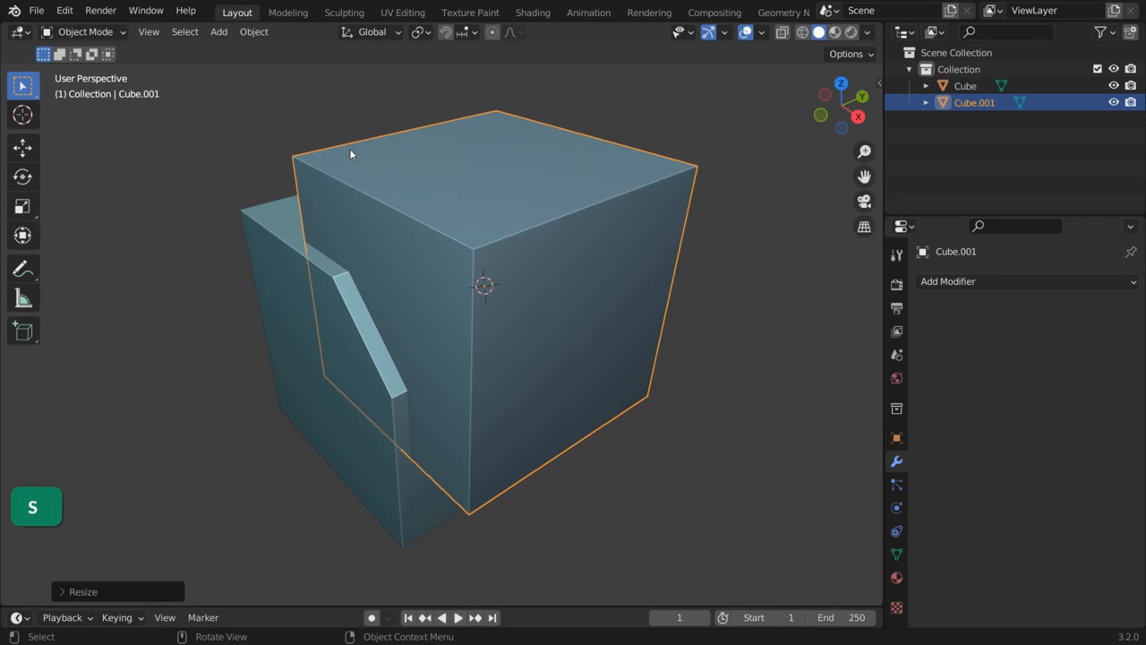
click(966, 85)
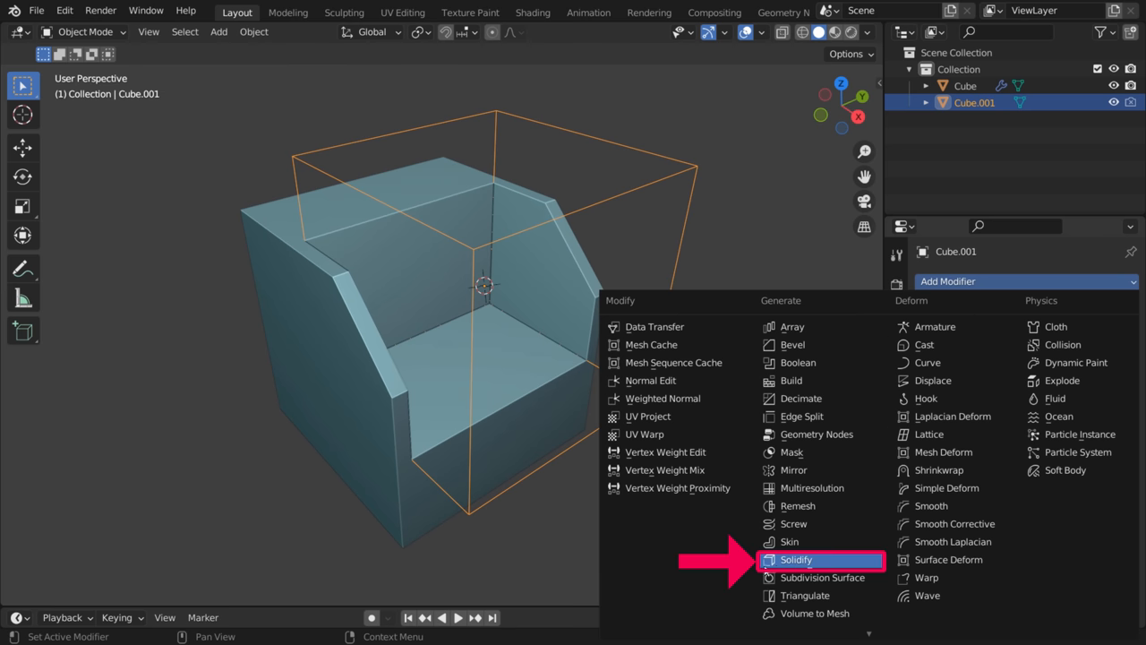
Give the cutter Solidify and a 0.53 m, 5-segment Bevel; bevel the main cube 0.01 m
click(795, 558)
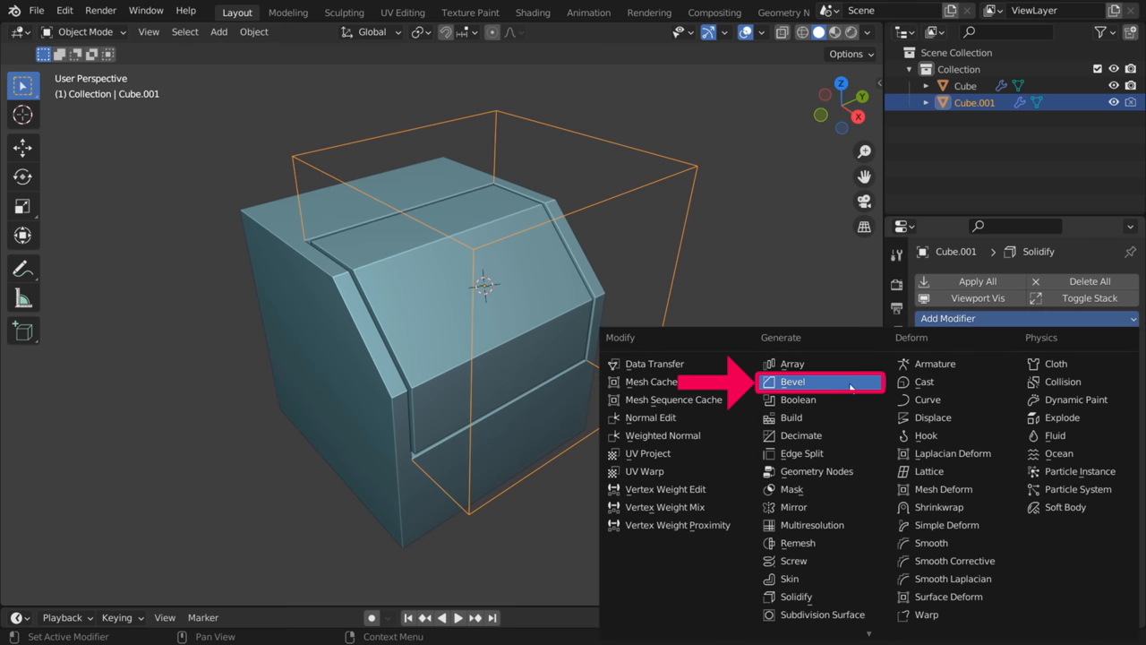
click(792, 382)
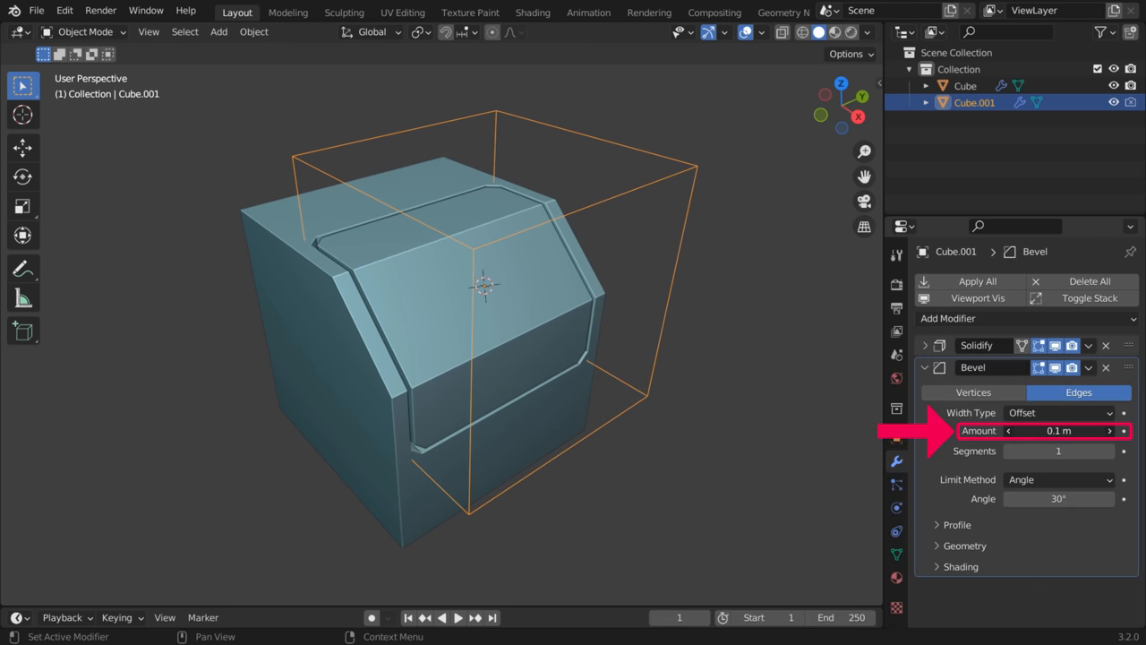
drag(1020, 431, 1084, 430)
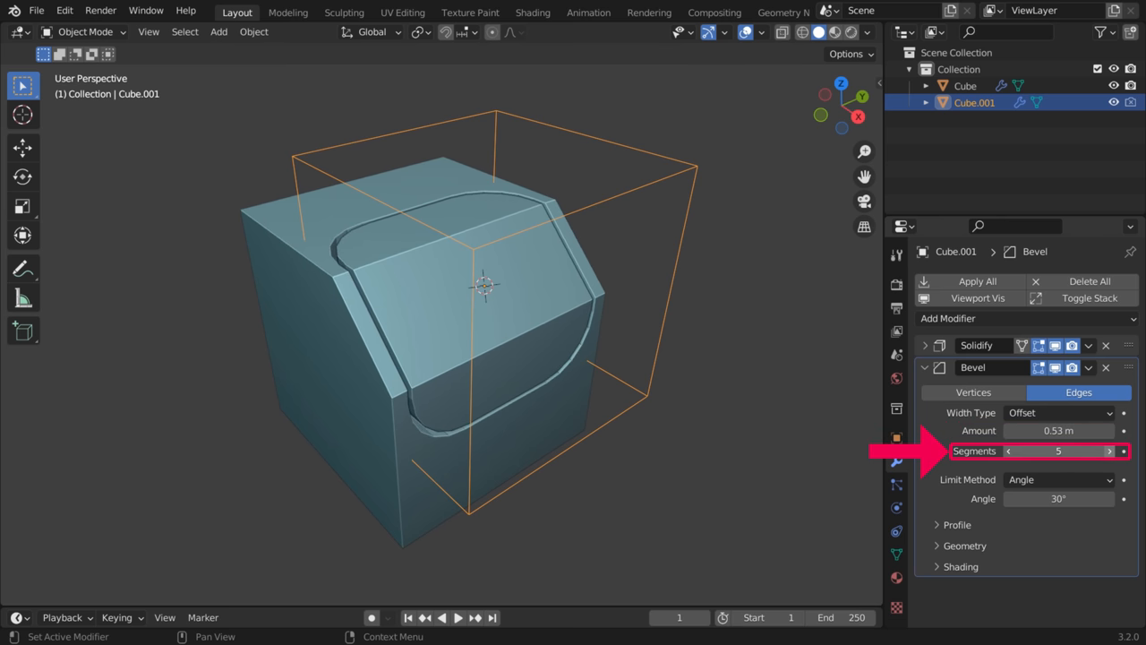
click(965, 85)
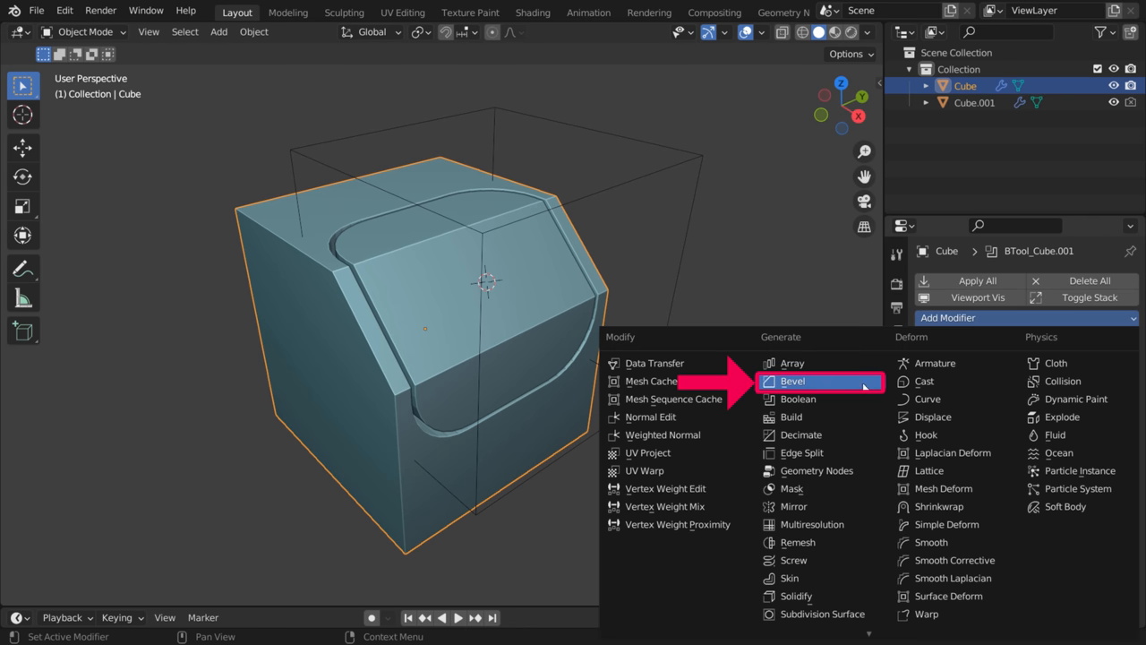
click(792, 381)
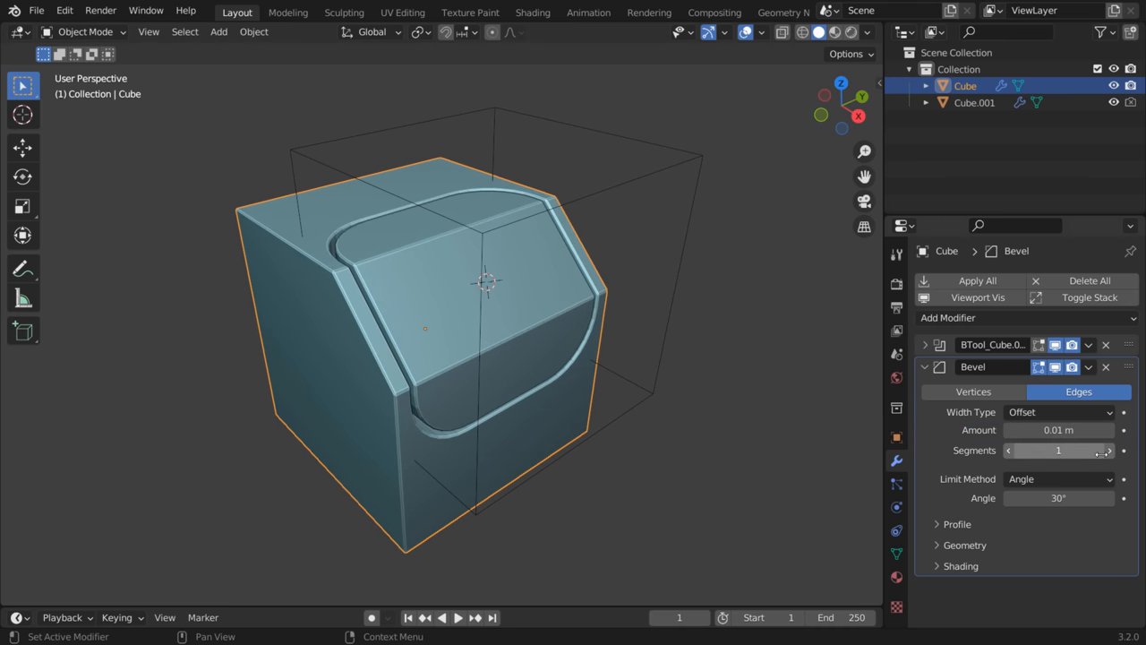
click(924, 366)
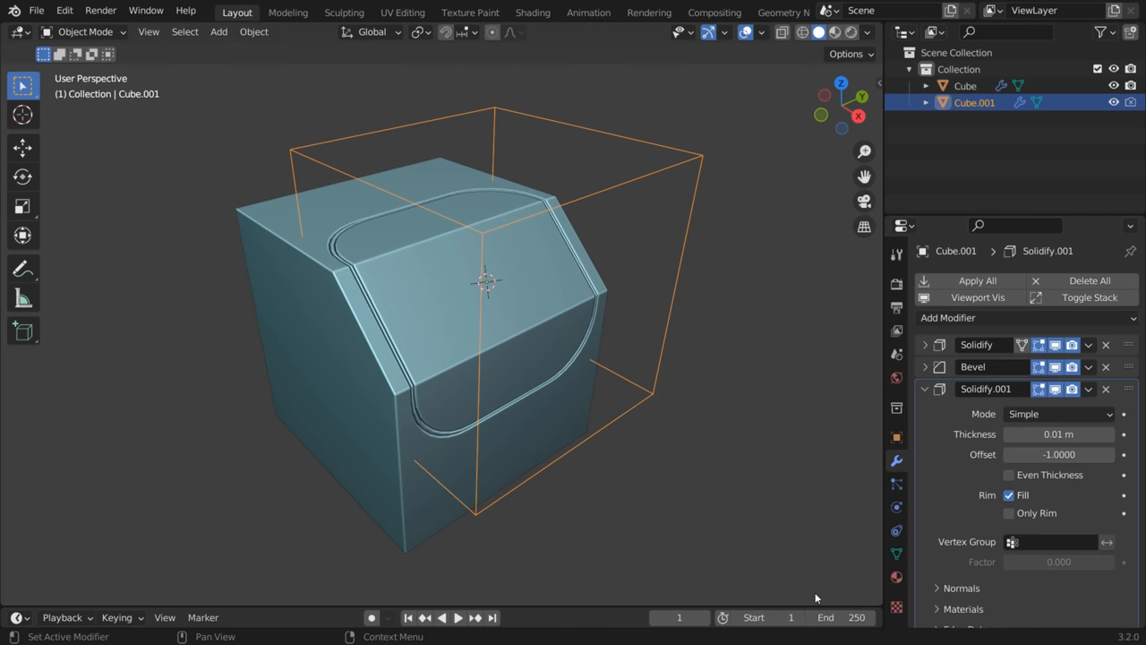
Add a second Solidify to the cutter and adjust both shell thicknesses, the second at 0.01 m
click(925, 388)
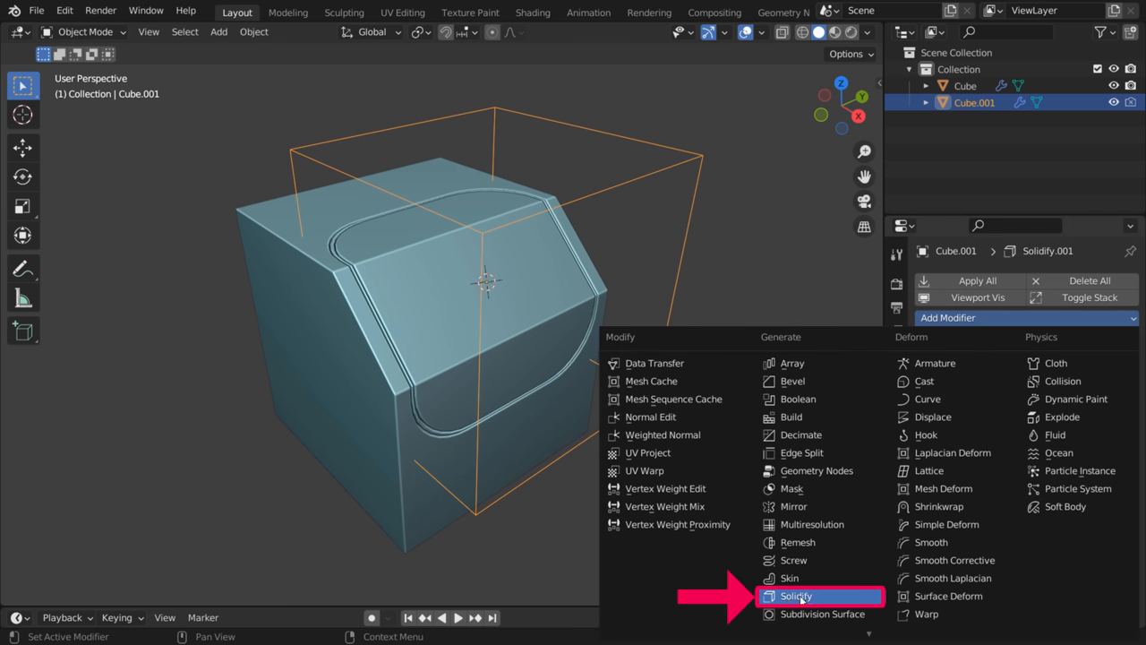
click(795, 595)
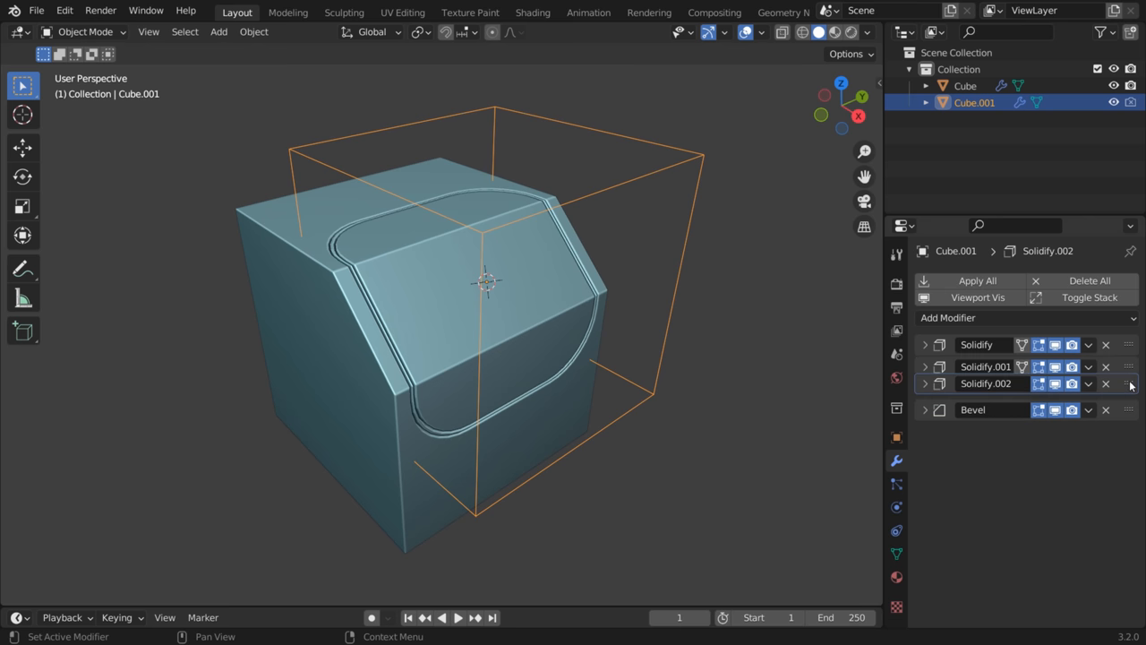
click(925, 344)
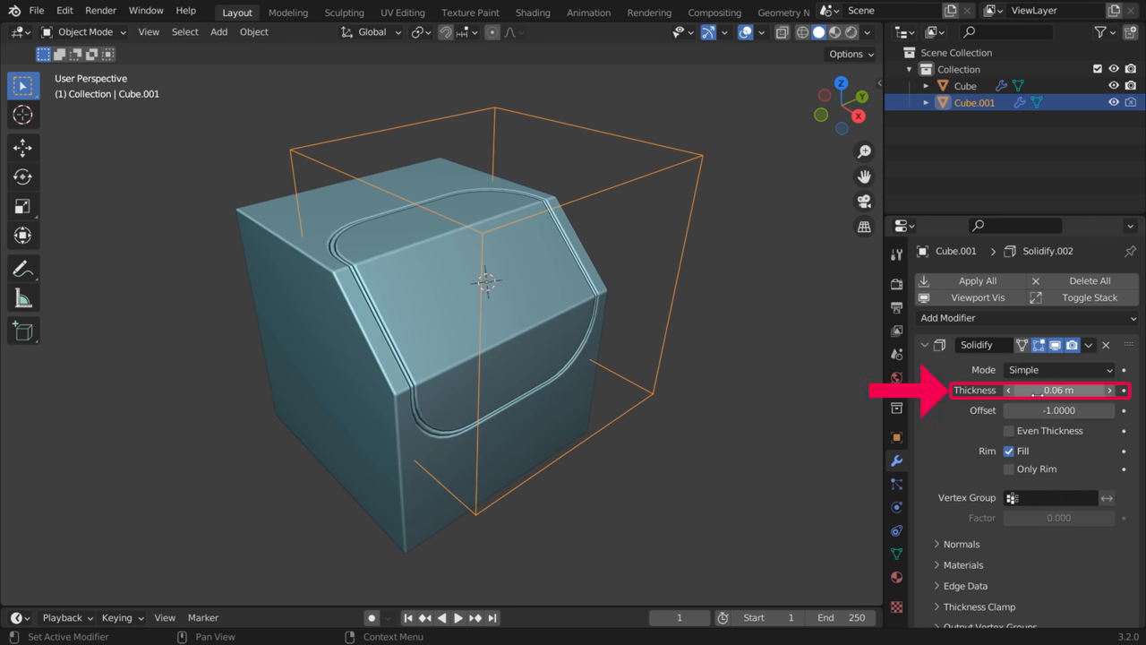
drag(1030, 390, 1092, 390)
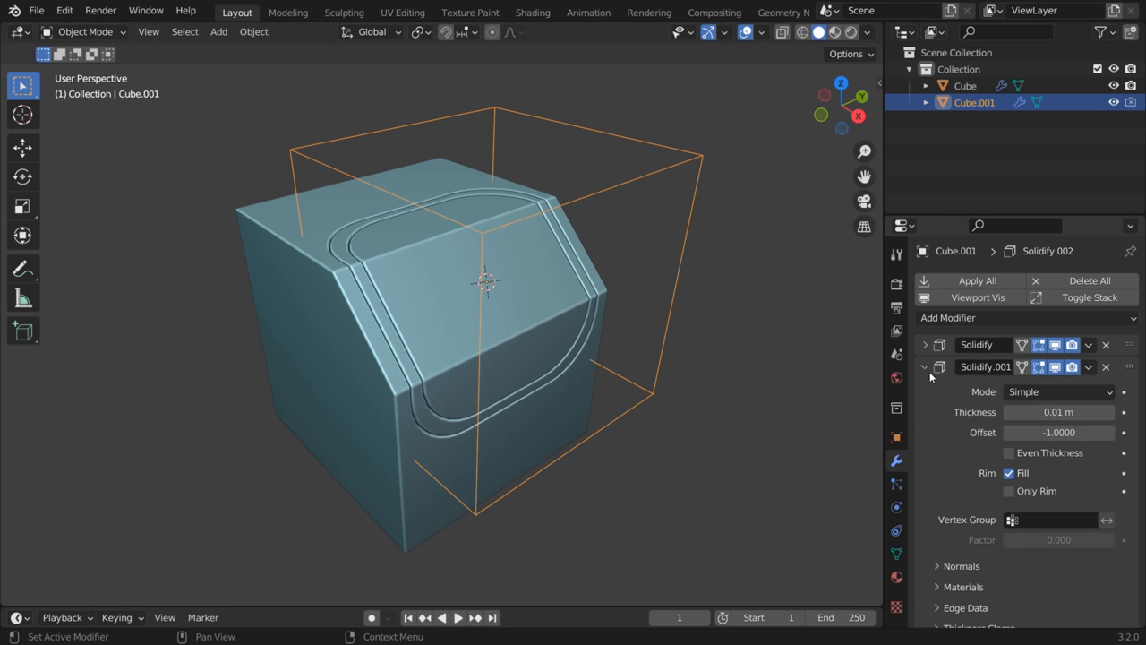
drag(1039, 412, 1101, 412)
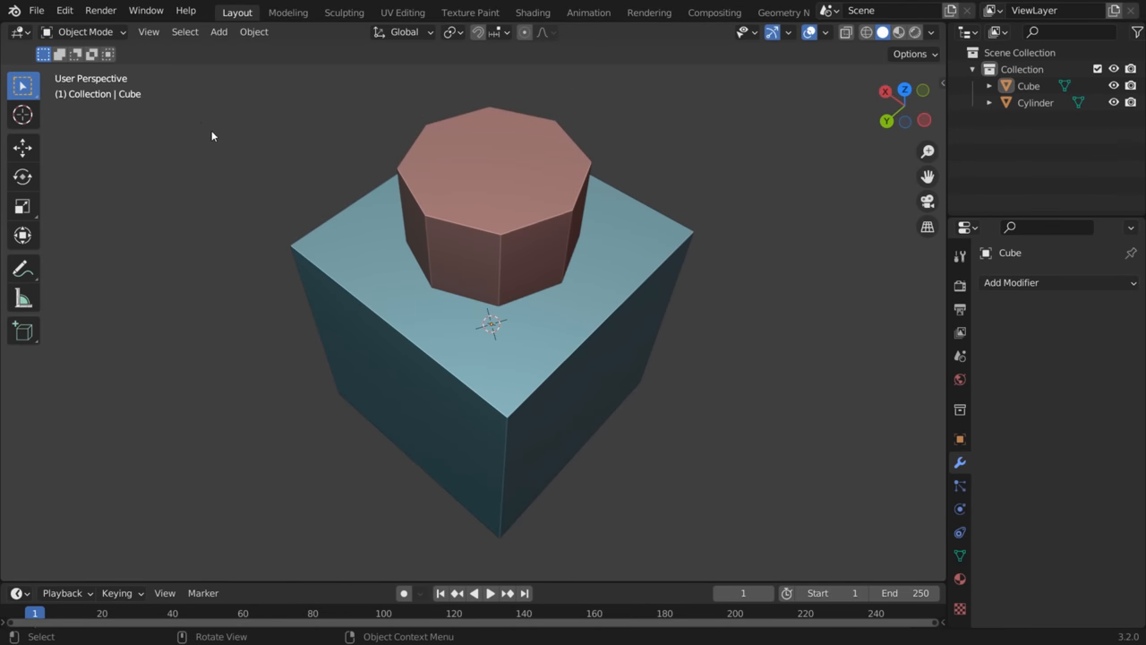
Cut the cylinder from the cube with BoolTool Difference, Apply All, and enter Edit Mode
click(494, 246)
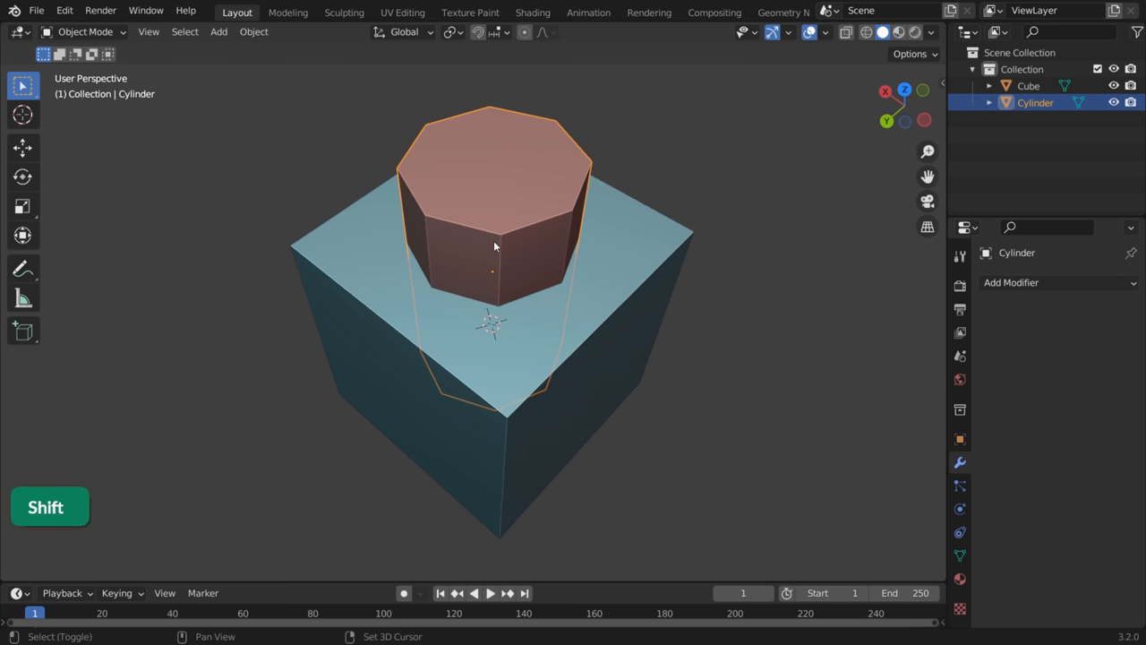
click(492, 338)
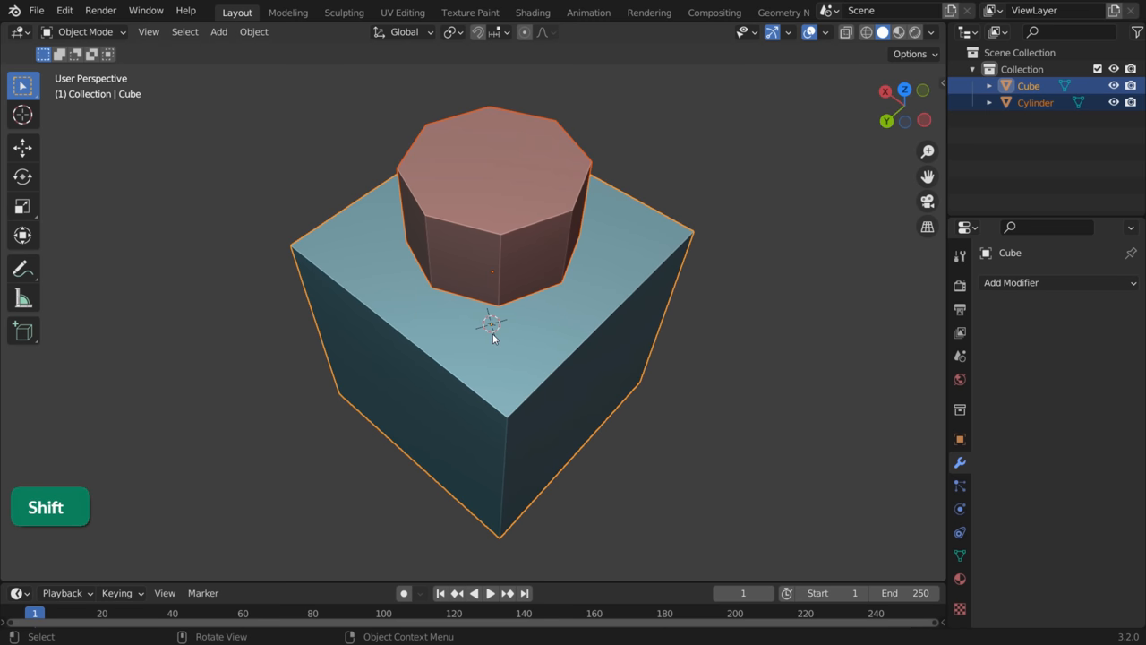
key(Ctrl)
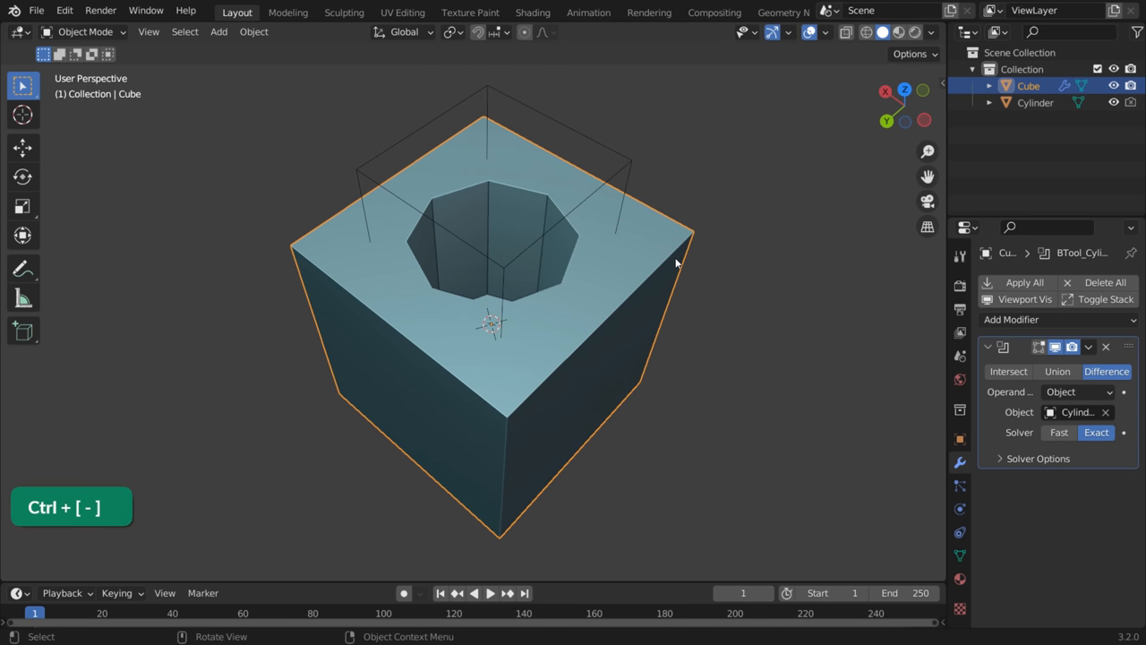
key(q)
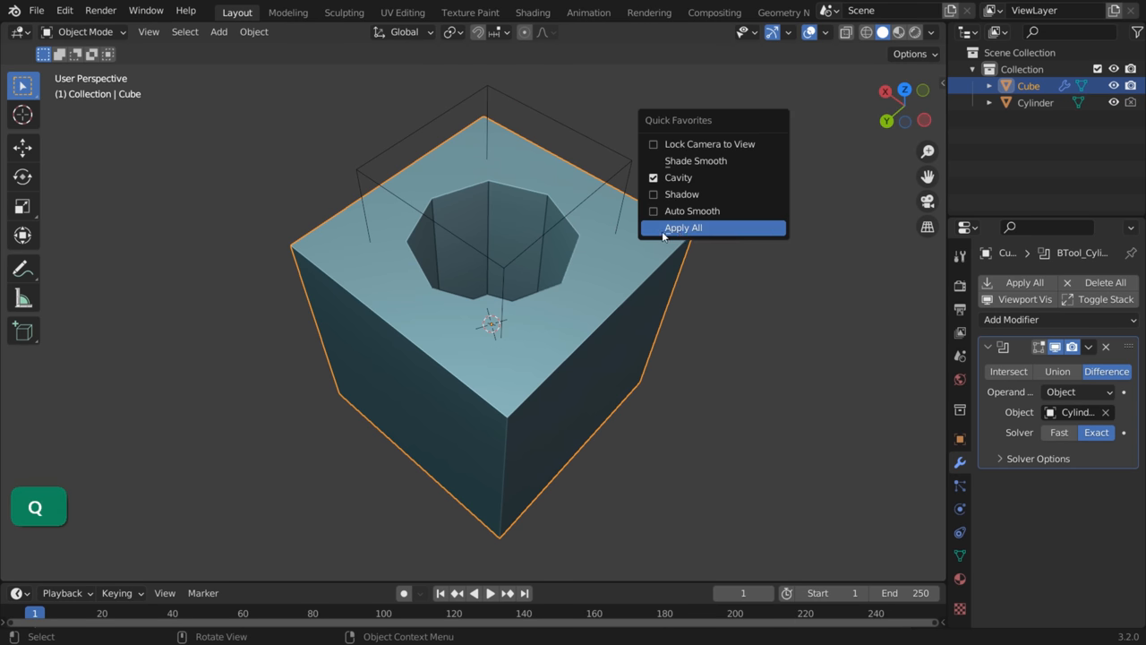
click(684, 226)
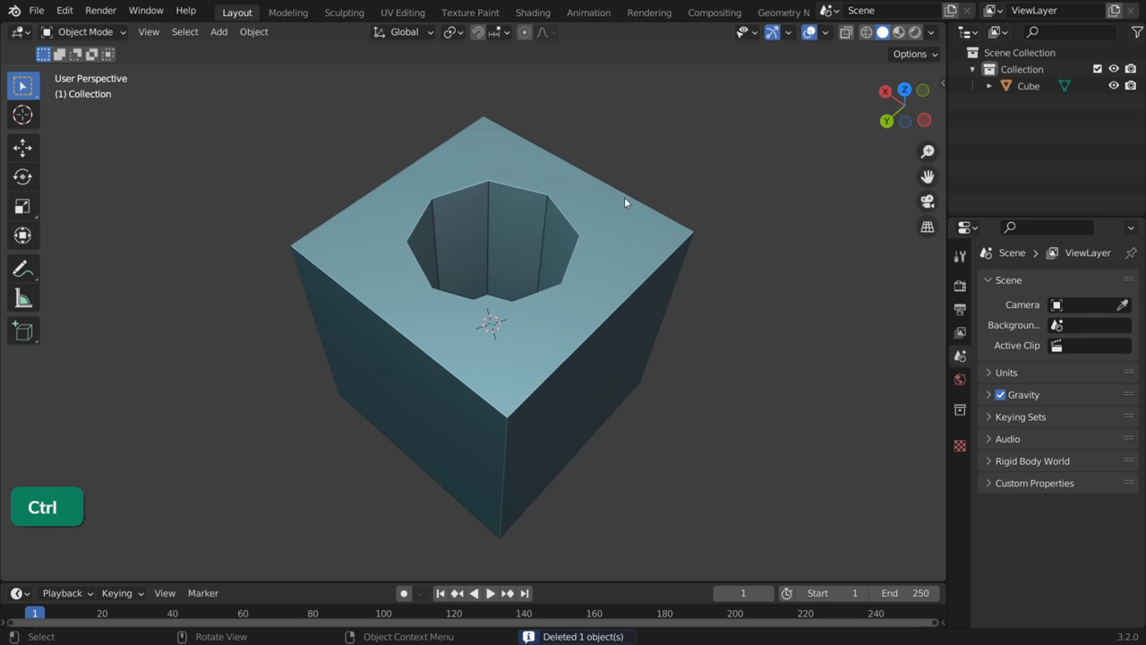
key(Tab)
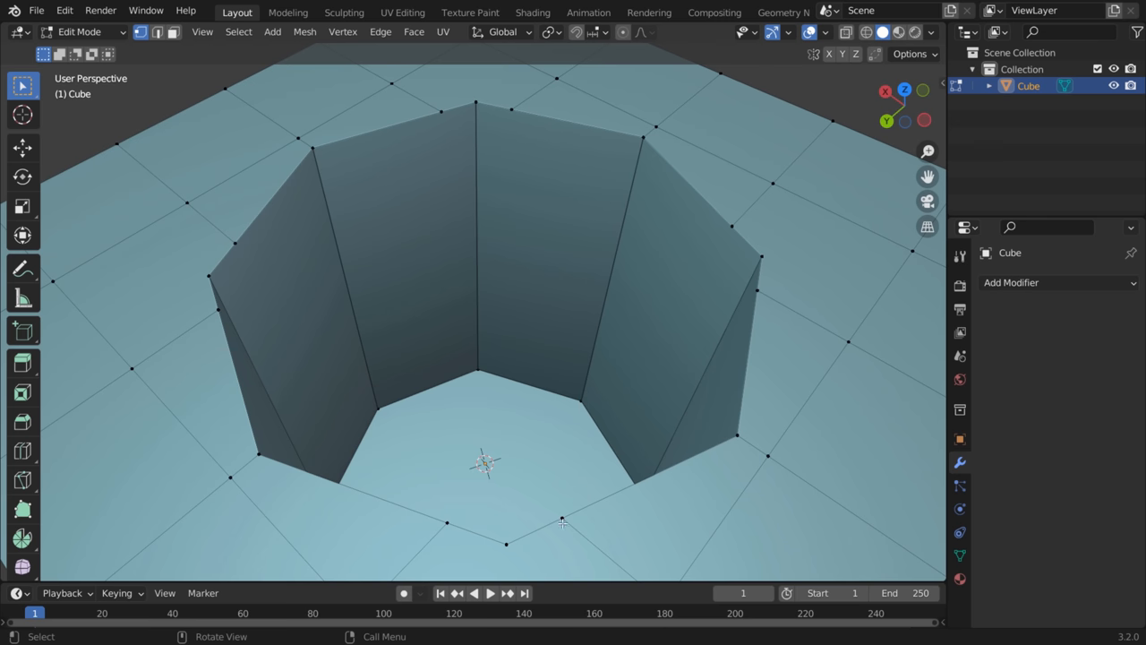
Merge the stray vertices on the octagonal hole's rim into single points using Merge At Last
key(m)
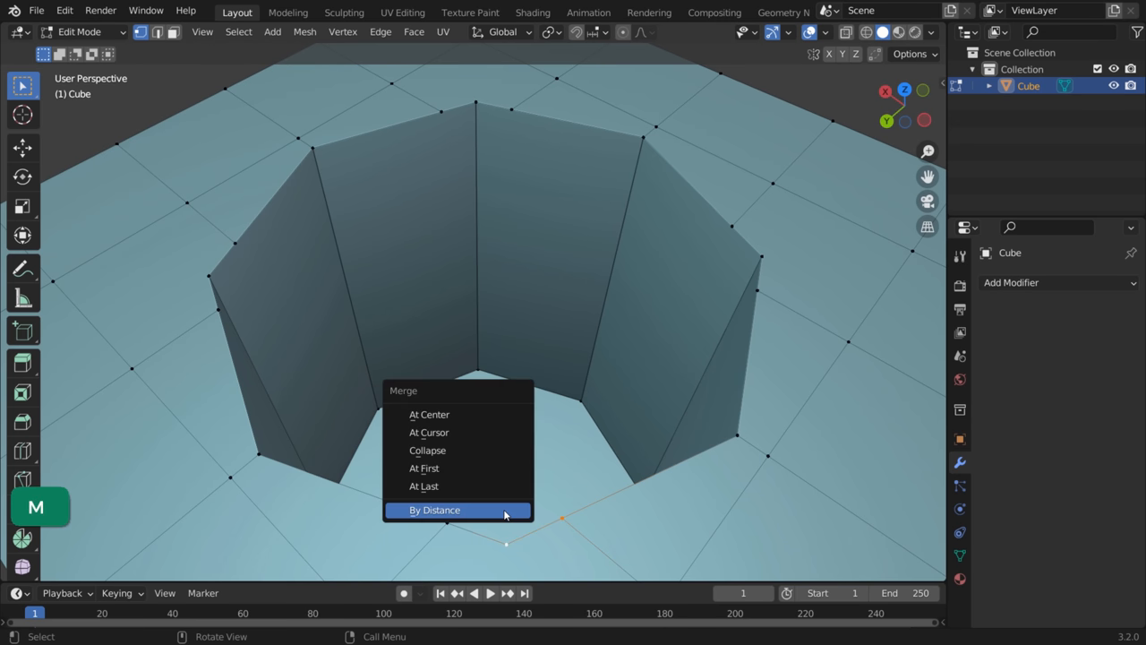
click(434, 509)
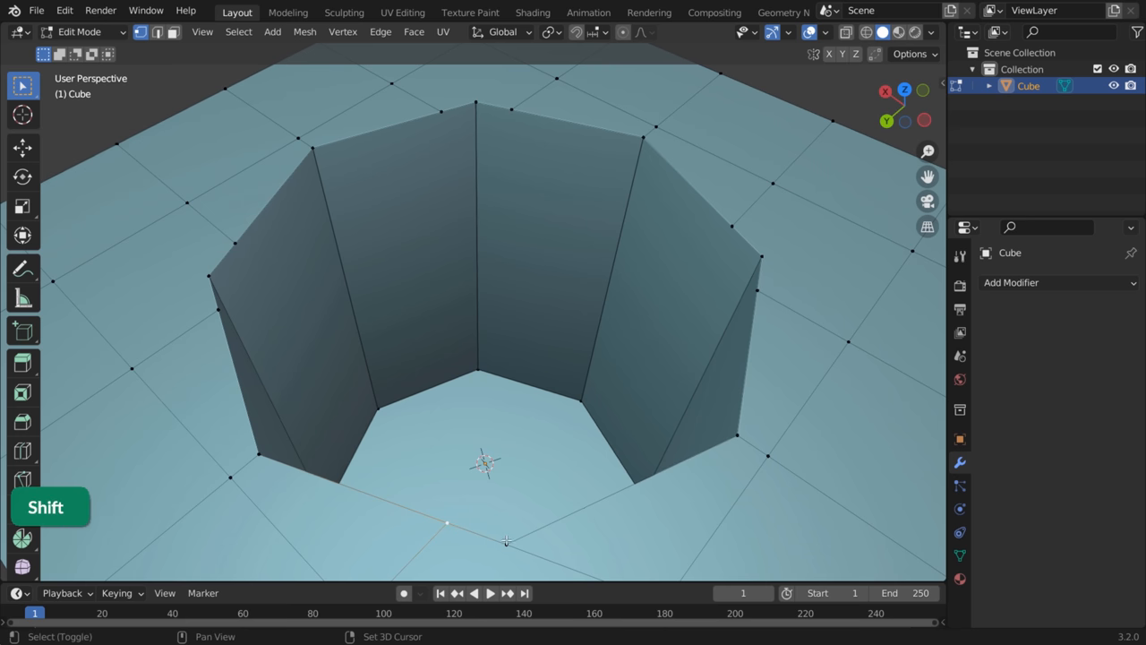
key(m)
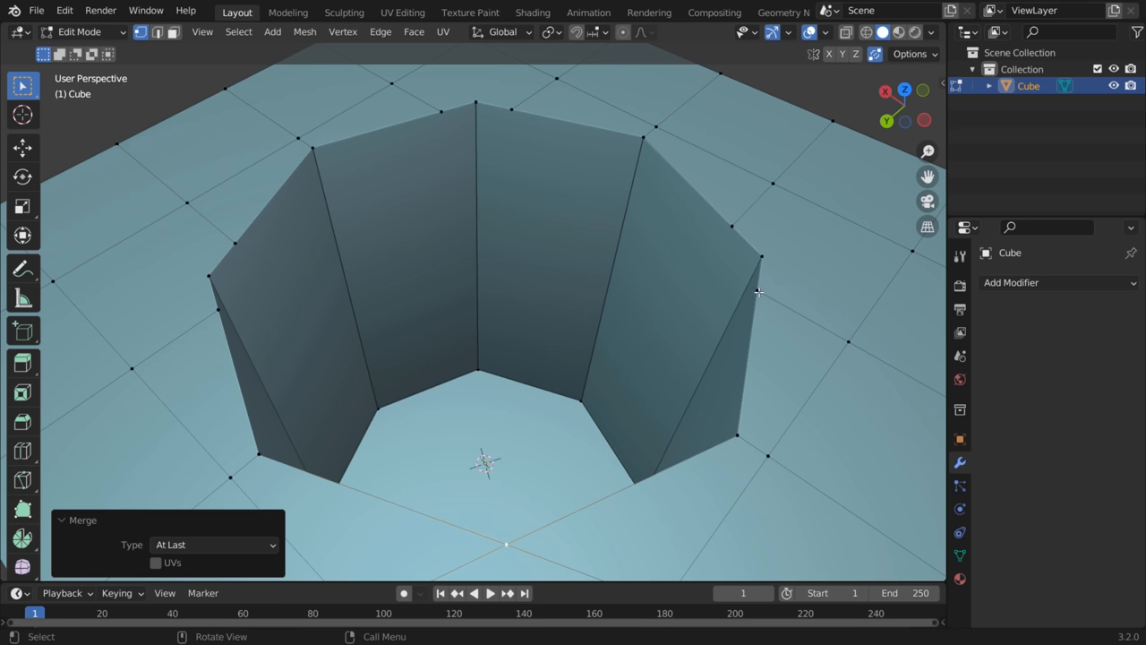
key(g)
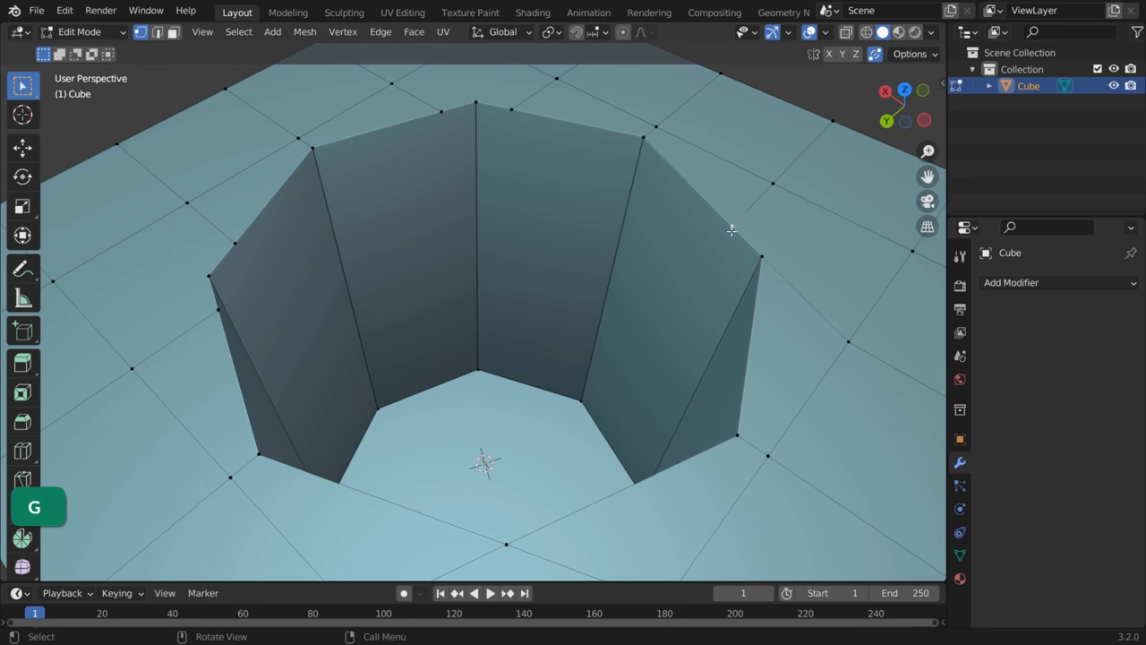
key(g)
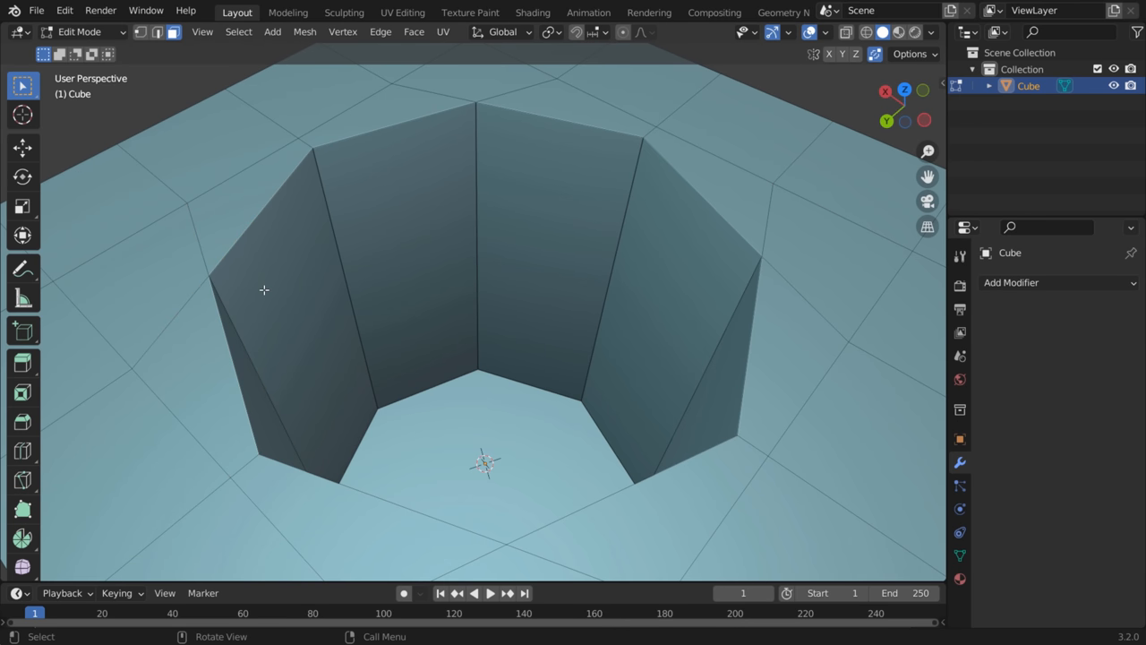
Inset the hole's face ring, add loop cuts across the cube, and add level-3 subdivision
key(alt)
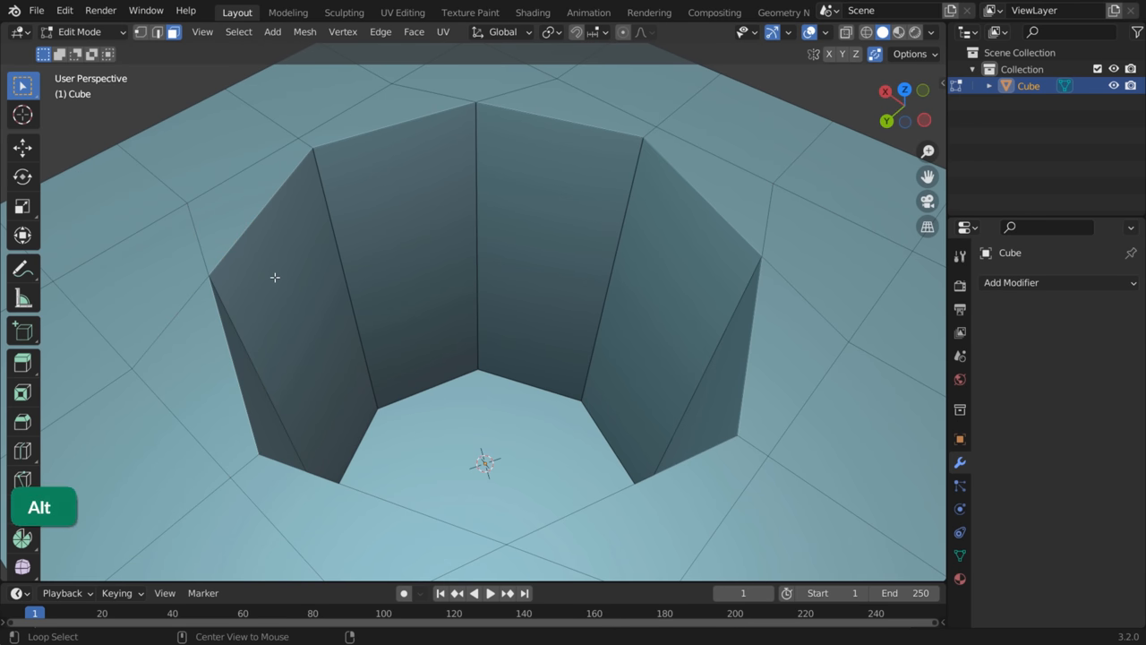
click(376, 242)
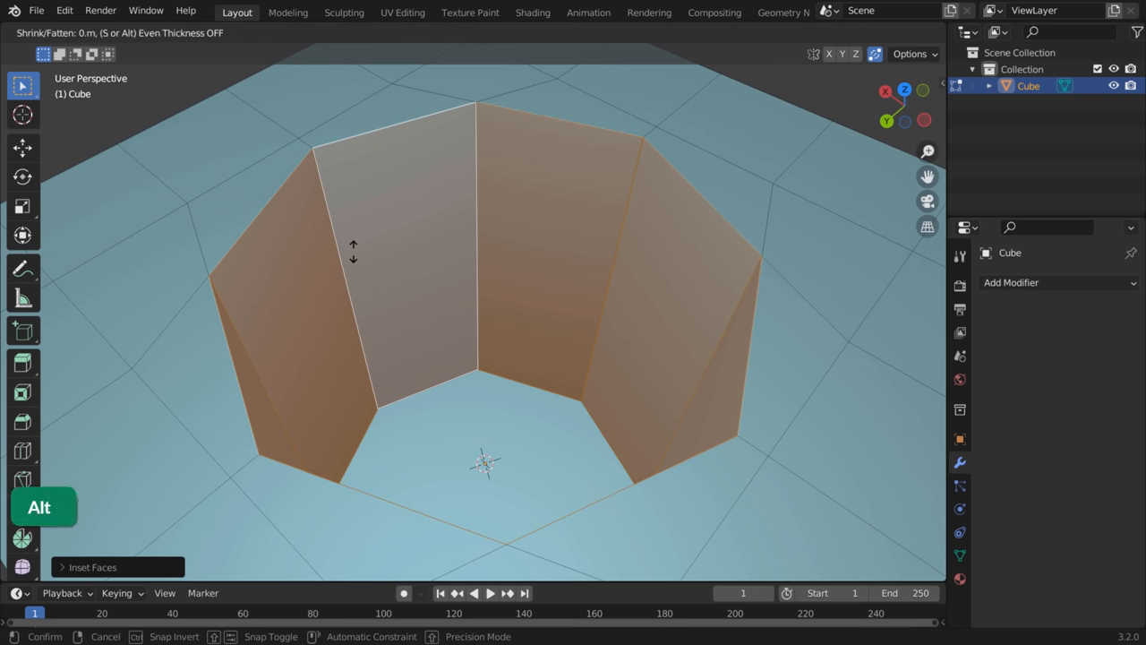
key(alt+s)
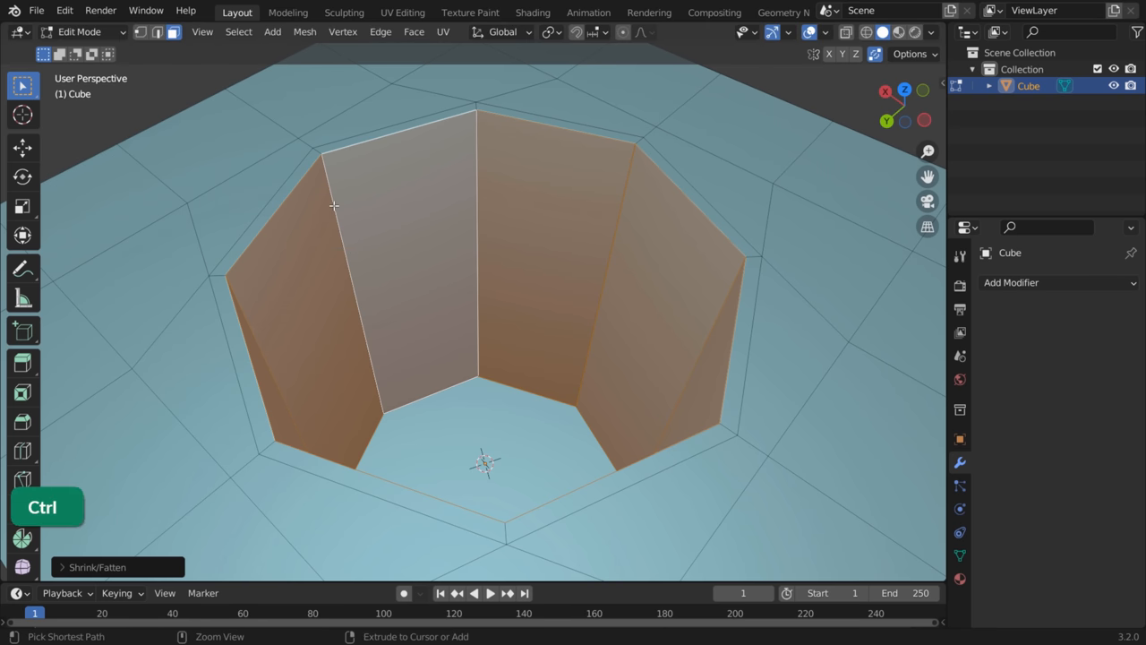
key(ctrl+r)
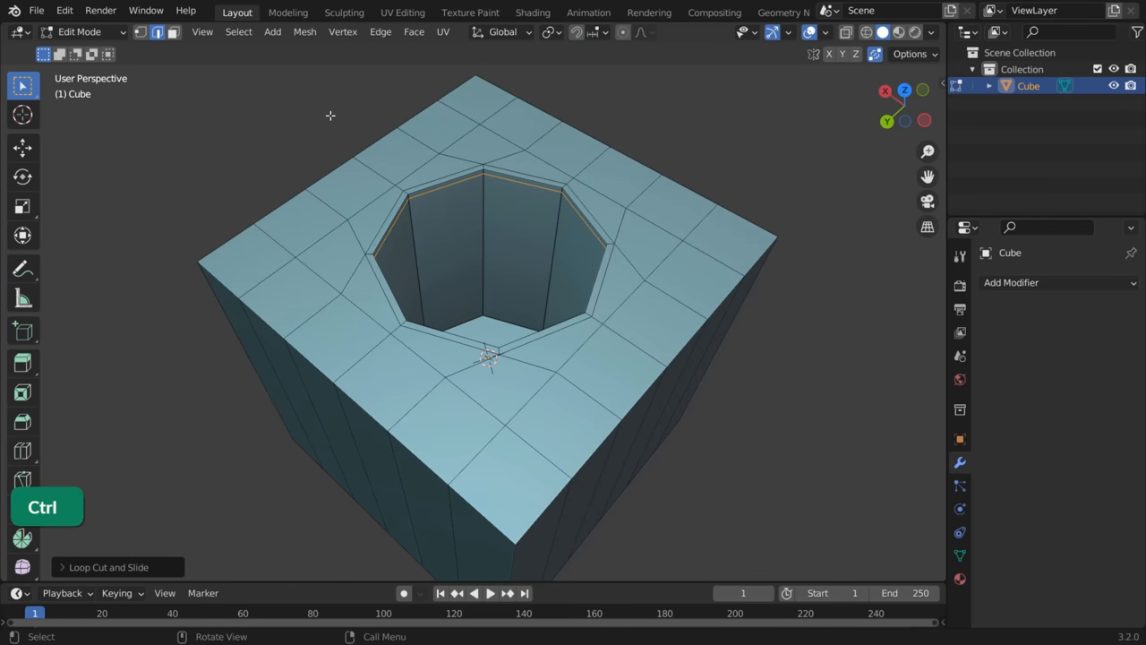
key(ctrl+3)
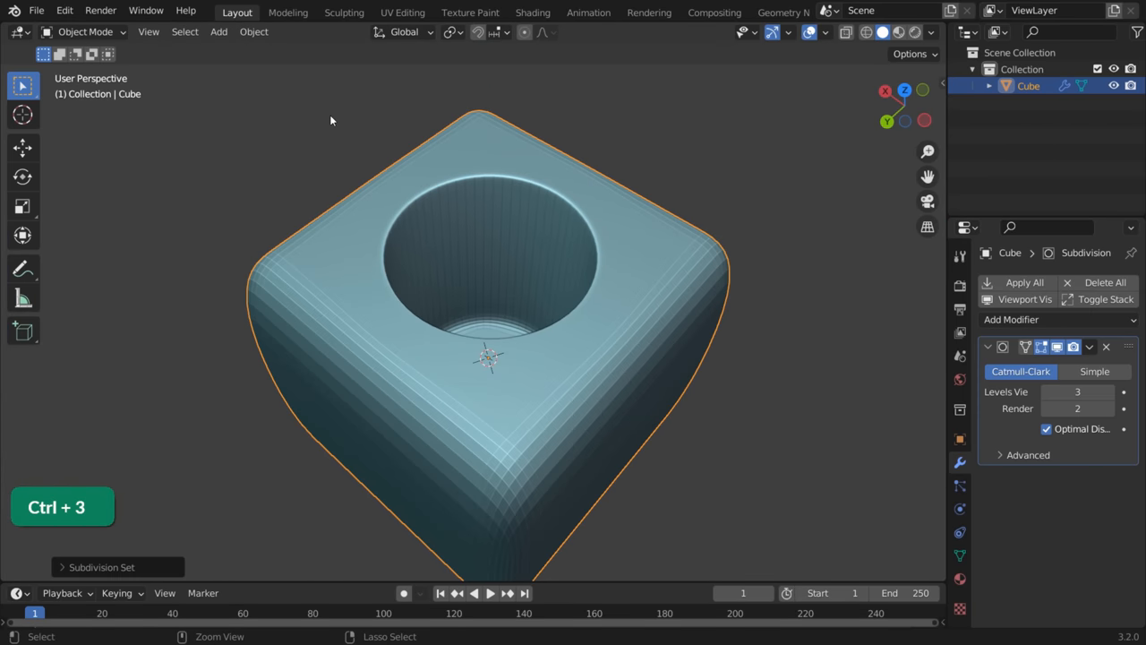
Apply all of the cube's modifiers from Quick Favorites, baking in the subdivision
key(q)
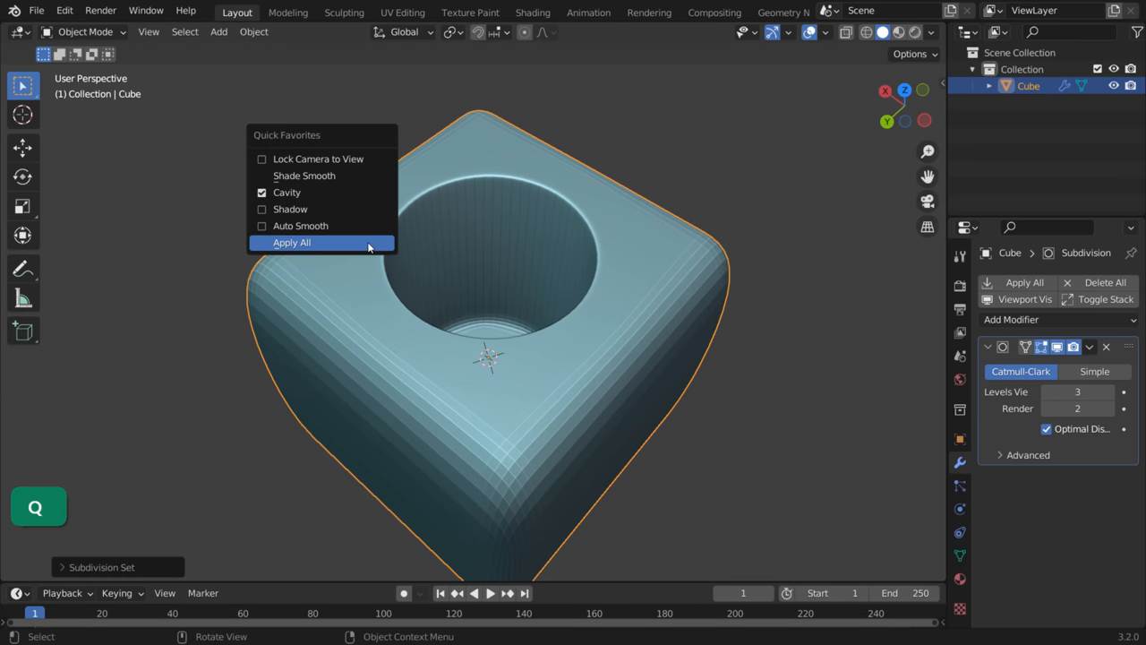
click(291, 242)
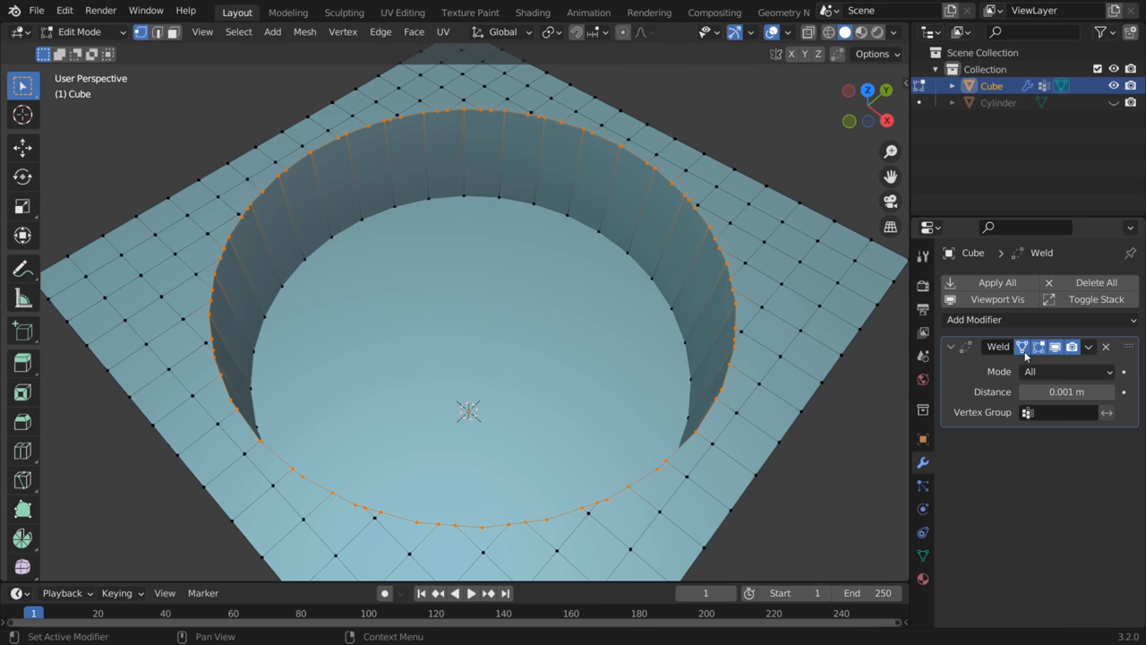
Limit the Weld modifier to vertex group 'Group' at 0.05 m distance and leave Edit Mode
click(1065, 391)
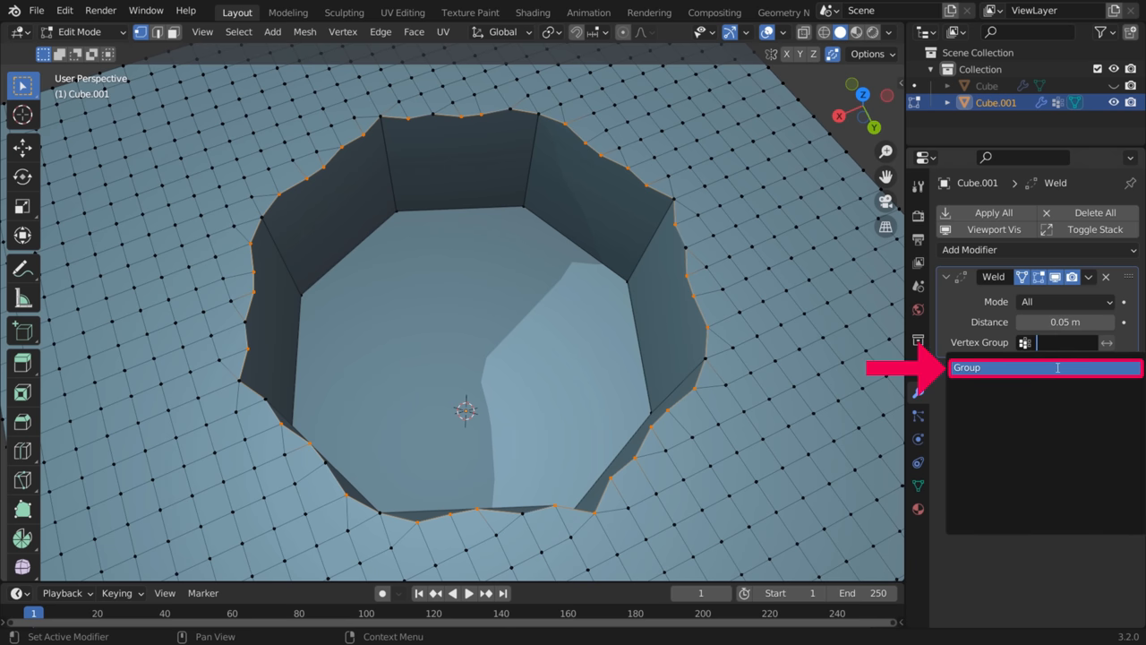
key(Tab)
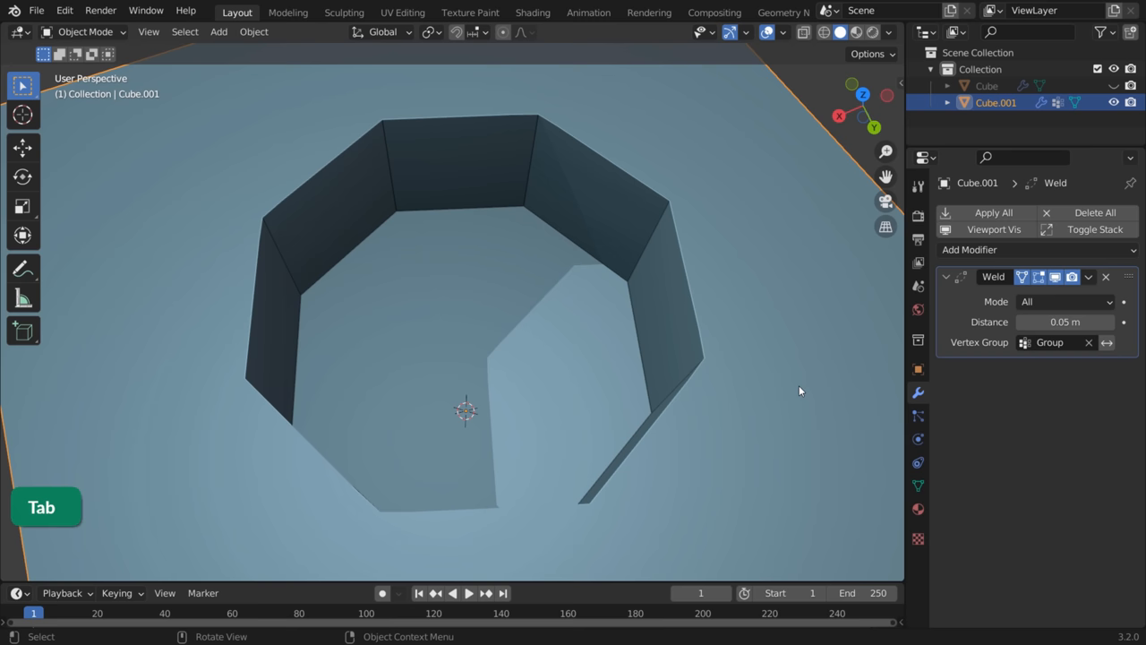